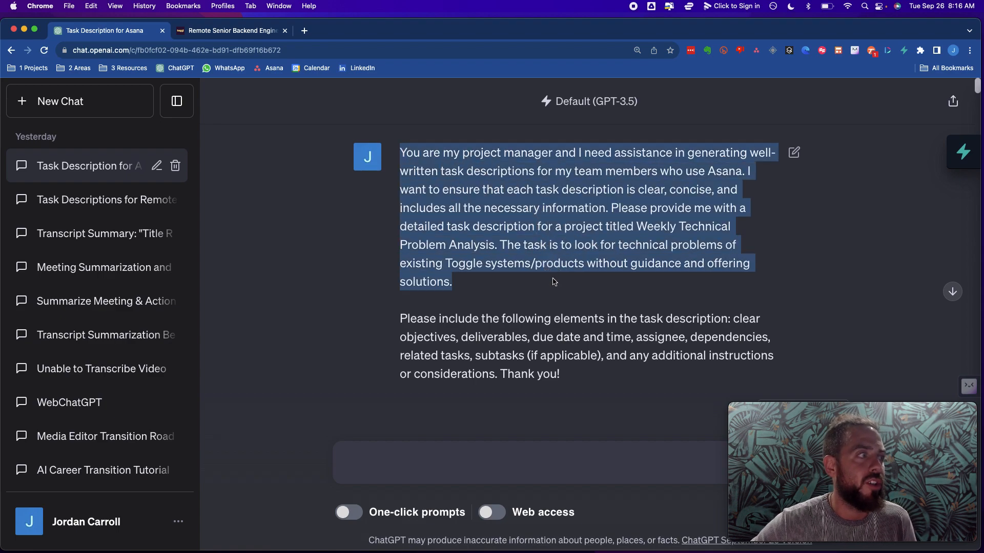
{"action": "mouse_move", "coordinate": [693, 162]}
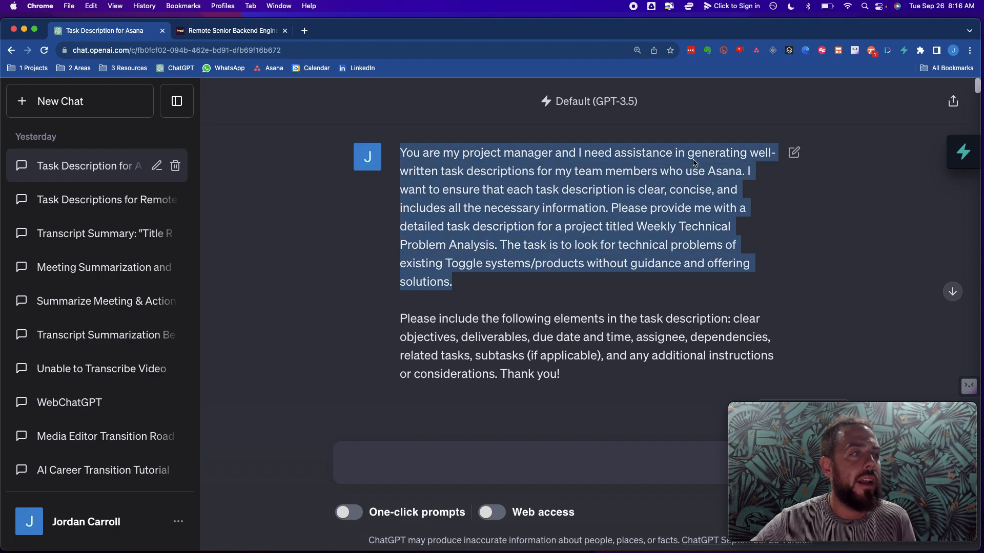
{"action": "mouse_move", "coordinate": [508, 168]}
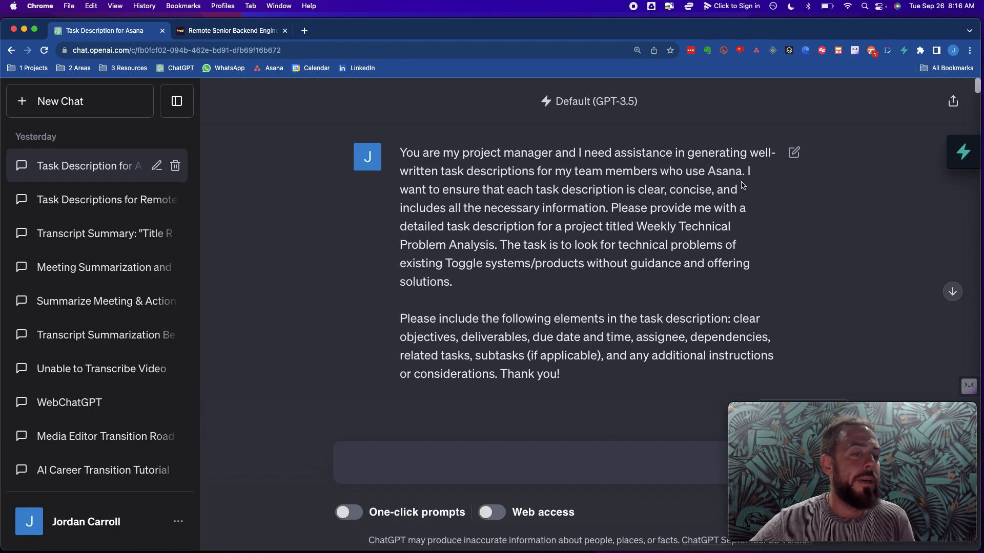
{"action": "mouse_move", "coordinate": [477, 182]}
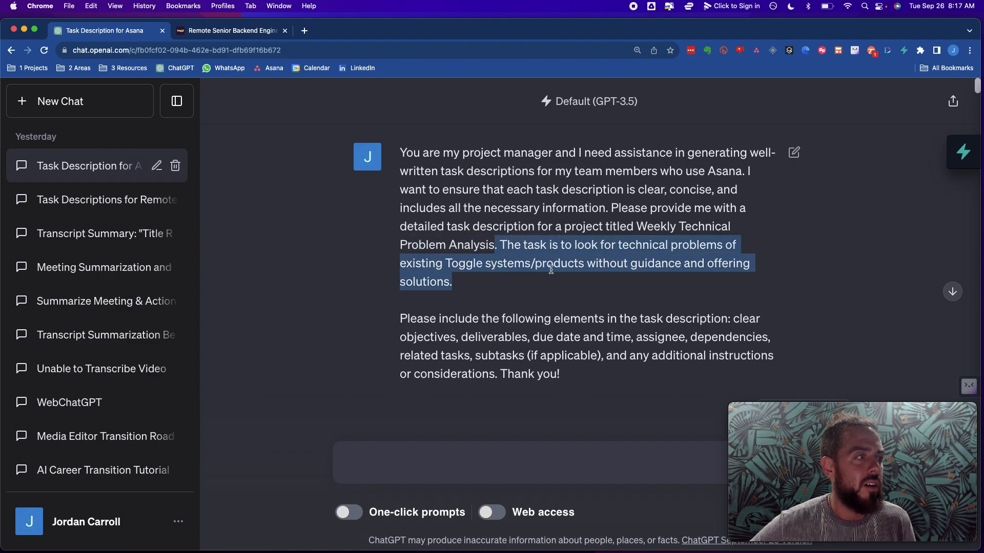
{"action": "mouse_move", "coordinate": [406, 308]}
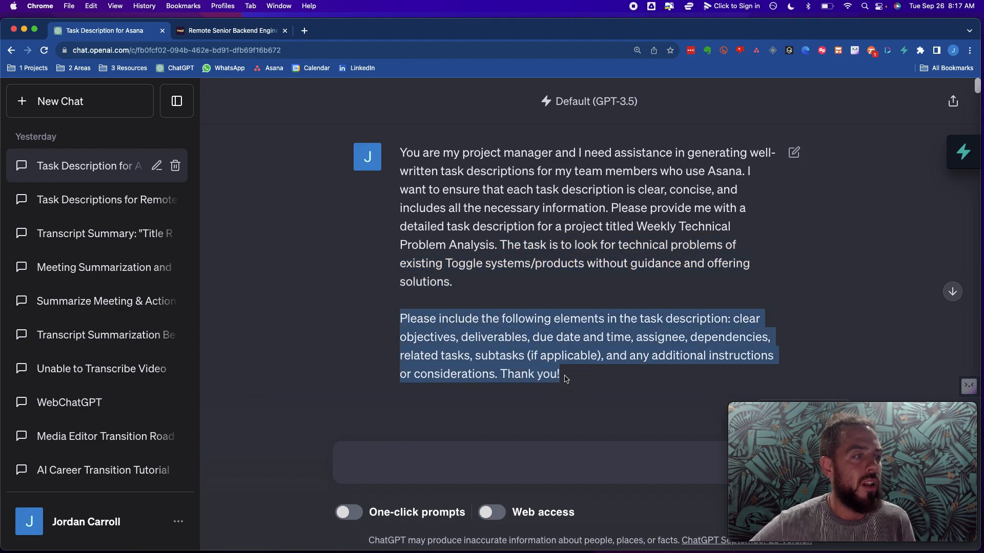
{"action": "mouse_move", "coordinate": [414, 340]}
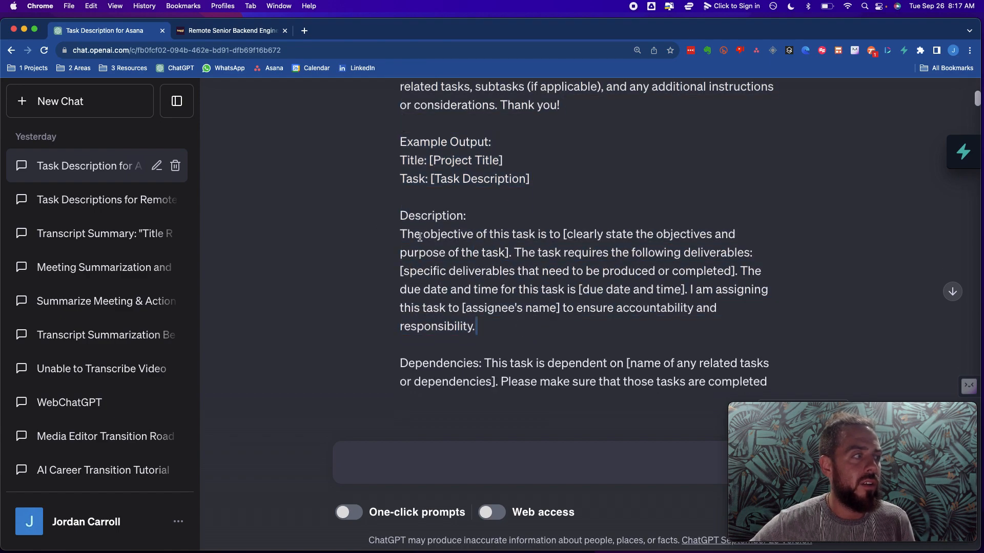
Open Toggl's Remote Senior Backend Engineer listing on Remote OK and scroll to its responsibilities
{"action": "scroll", "scroll_direction": "down", "scroll_amount": 3}
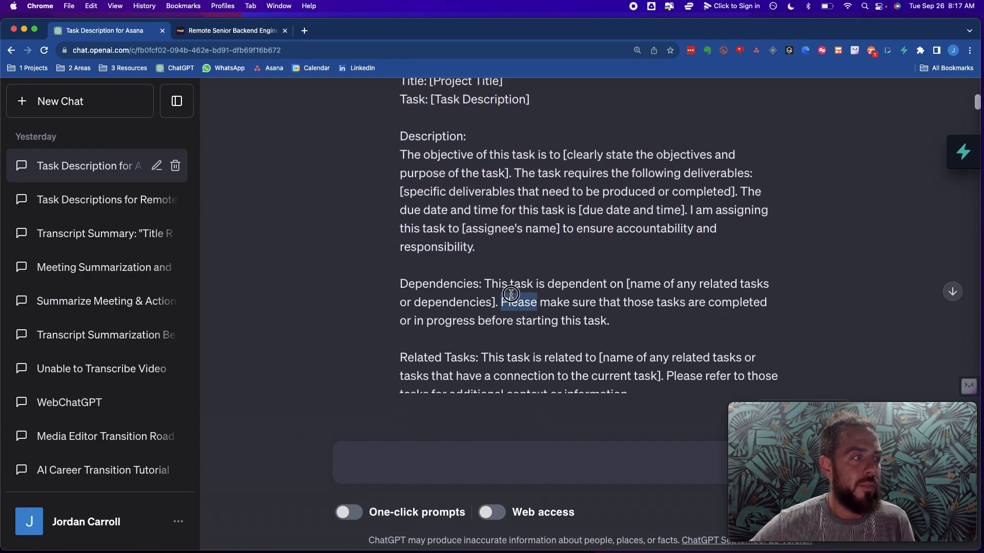
{"action": "scroll", "scroll_direction": "down", "scroll_amount": 3}
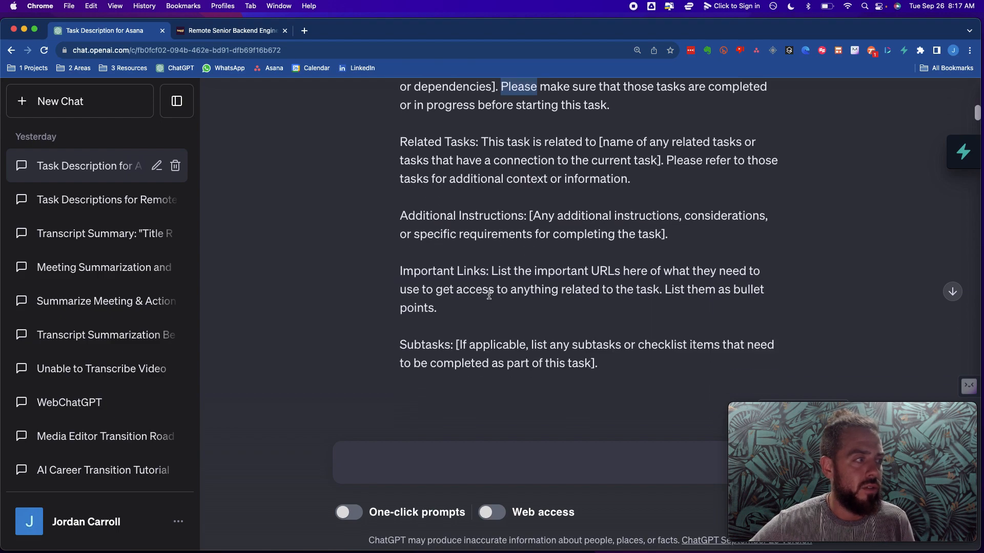
{"action": "scroll", "scroll_direction": "down", "scroll_amount": 3}
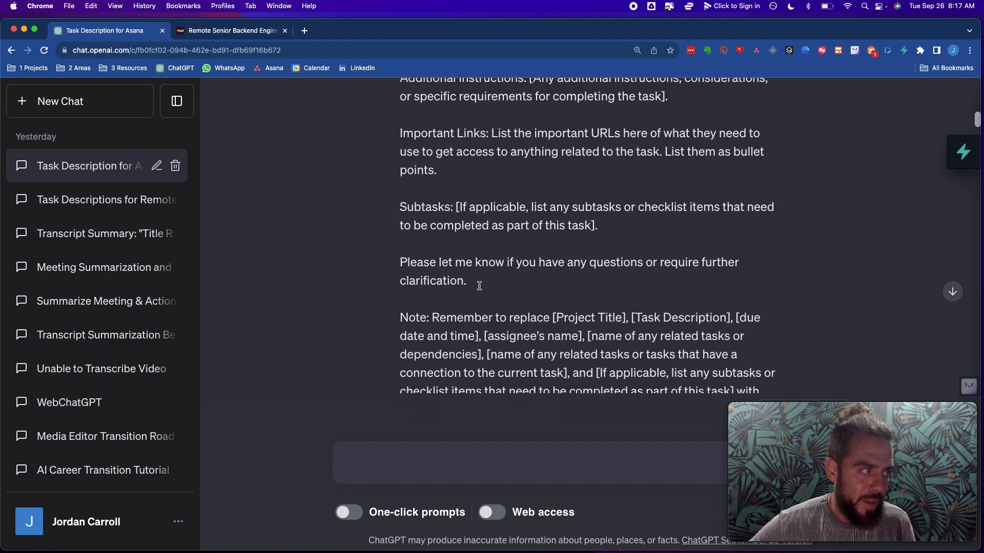
{"action": "scroll", "scroll_direction": "down", "scroll_amount": 3}
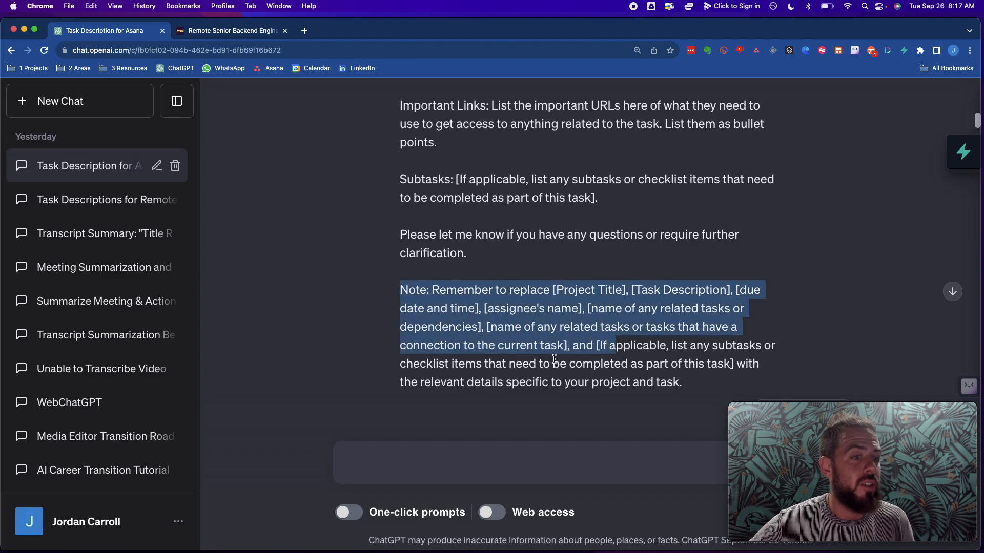
{"action": "scroll", "scroll_direction": "up", "scroll_amount": 3}
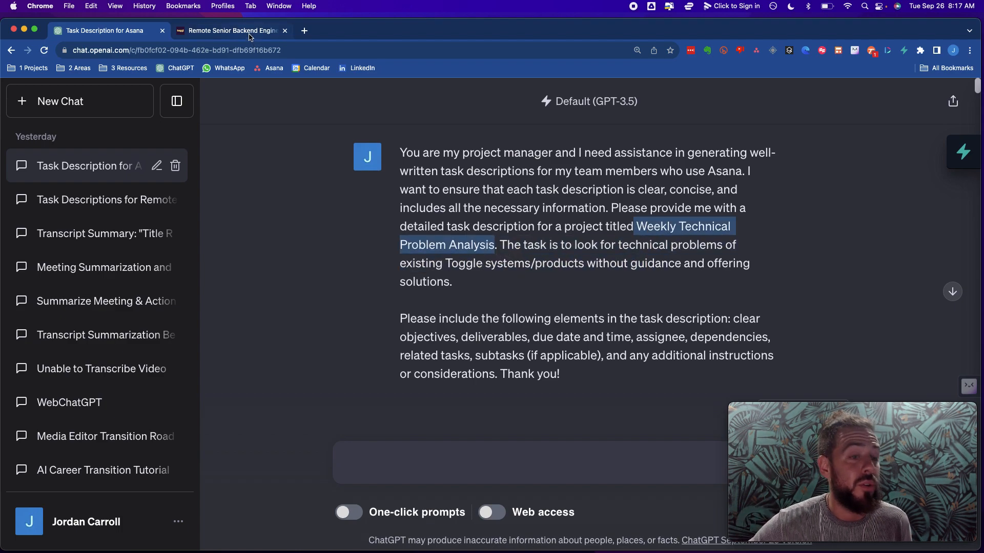
{"action": "left_click", "coordinate": [231, 30]}
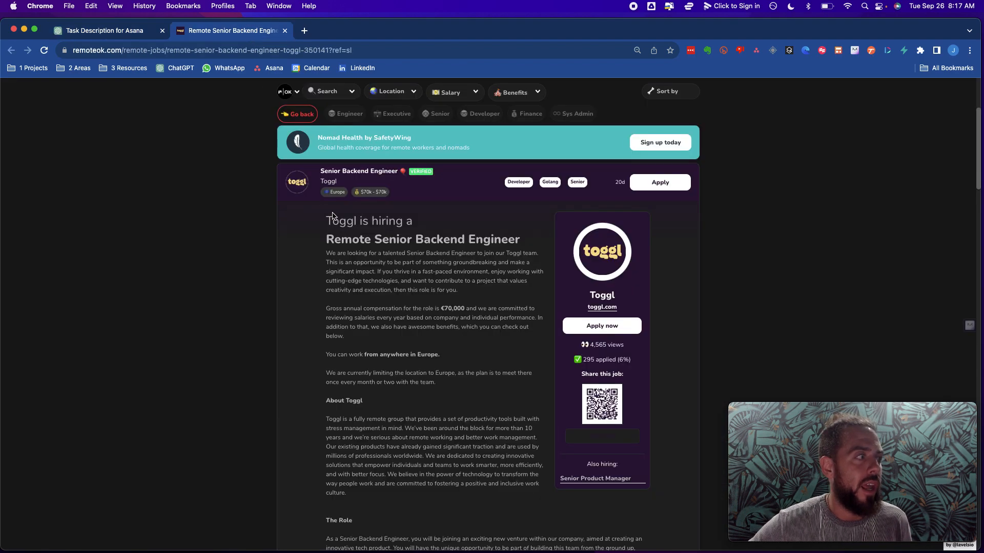
{"action": "mouse_move", "coordinate": [316, 218]}
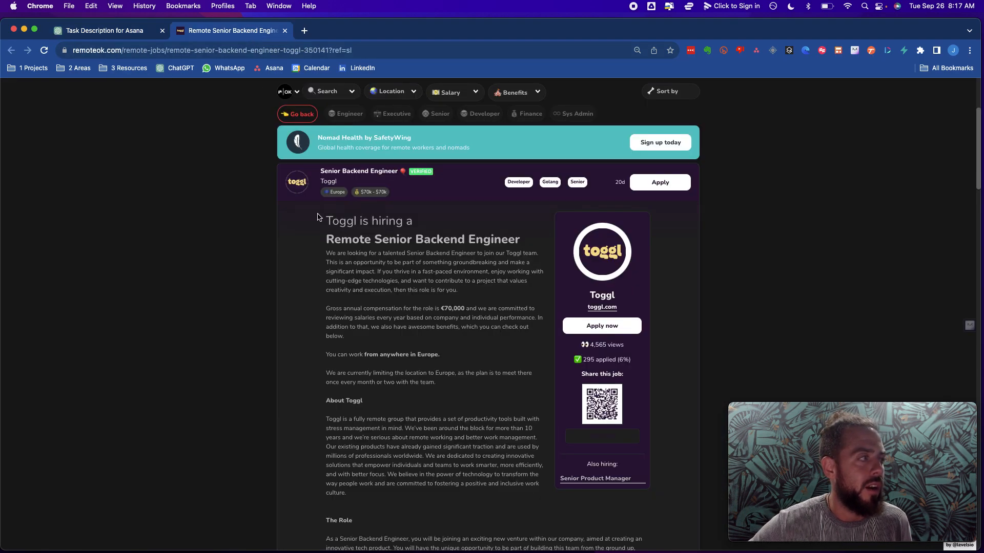
{"action": "mouse_move", "coordinate": [338, 235]}
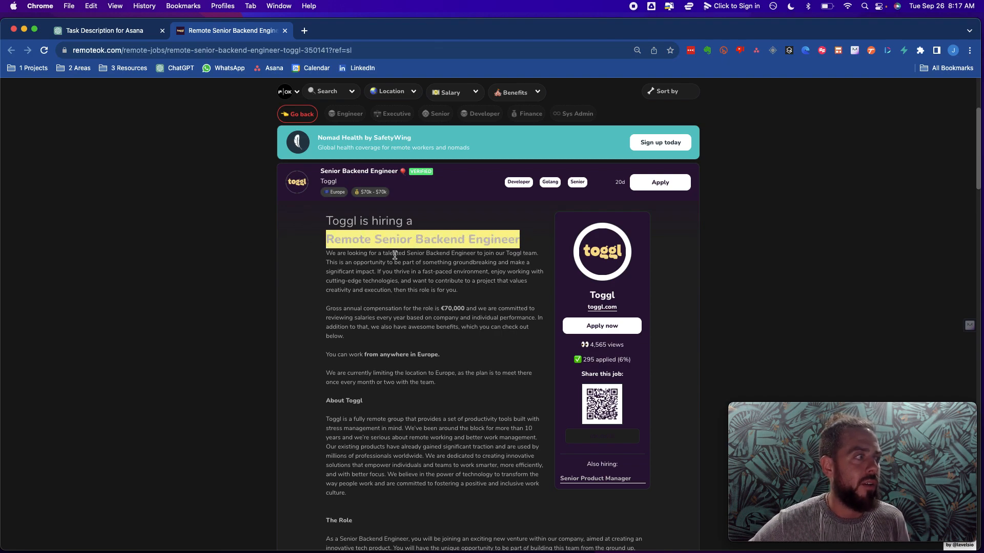
{"action": "scroll", "scroll_direction": "down", "scroll_amount": 3}
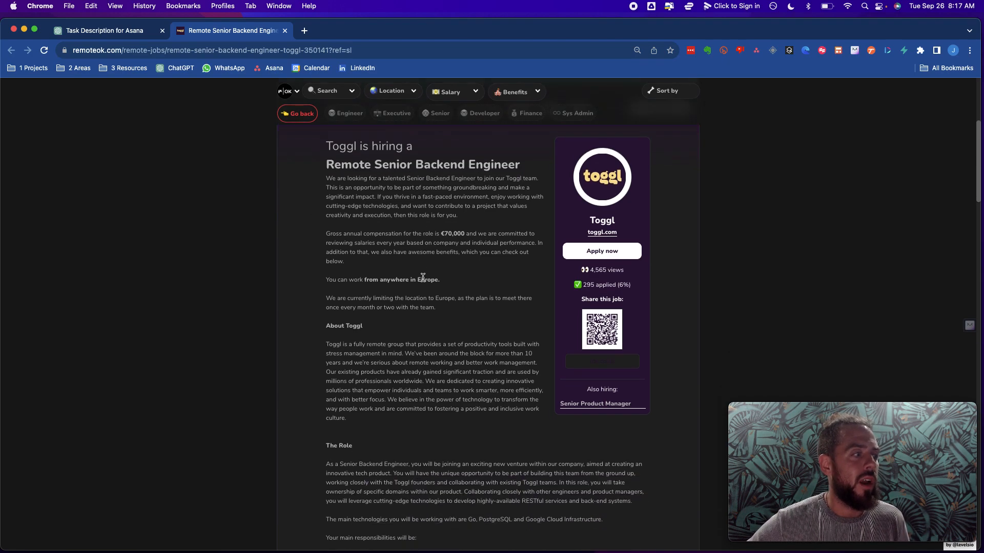
{"action": "scroll", "scroll_direction": "down", "scroll_amount": 3}
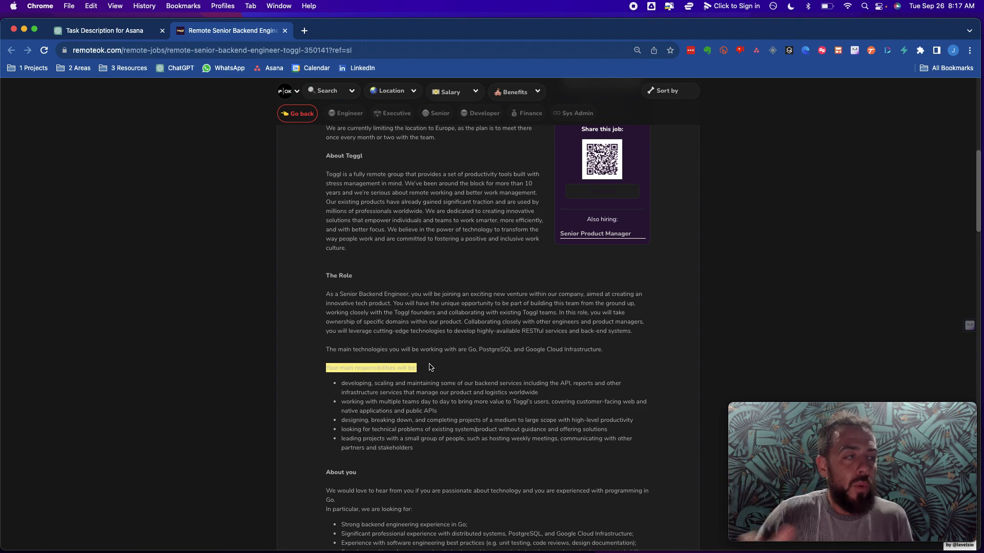
{"action": "mouse_move", "coordinate": [100, 26]}
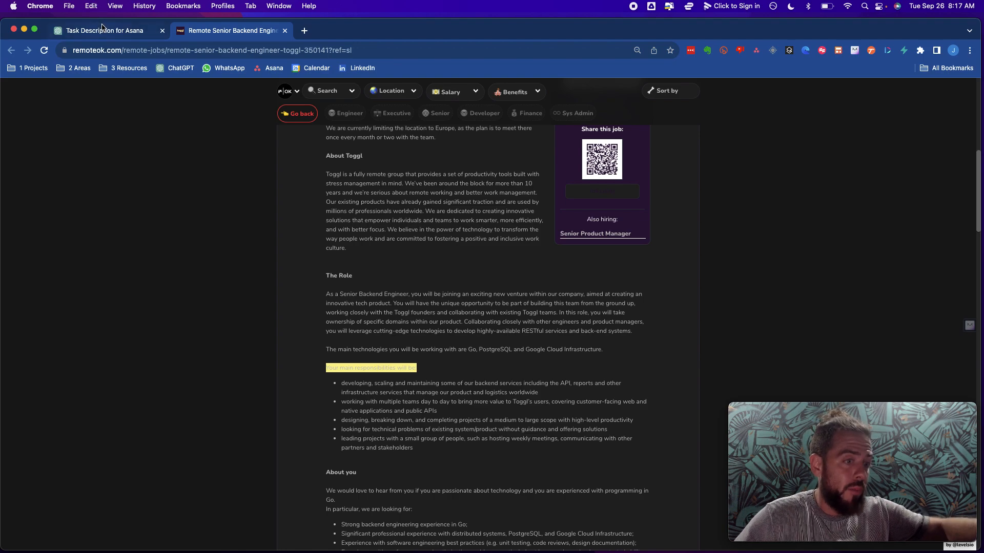
{"action": "mouse_move", "coordinate": [103, 31]}
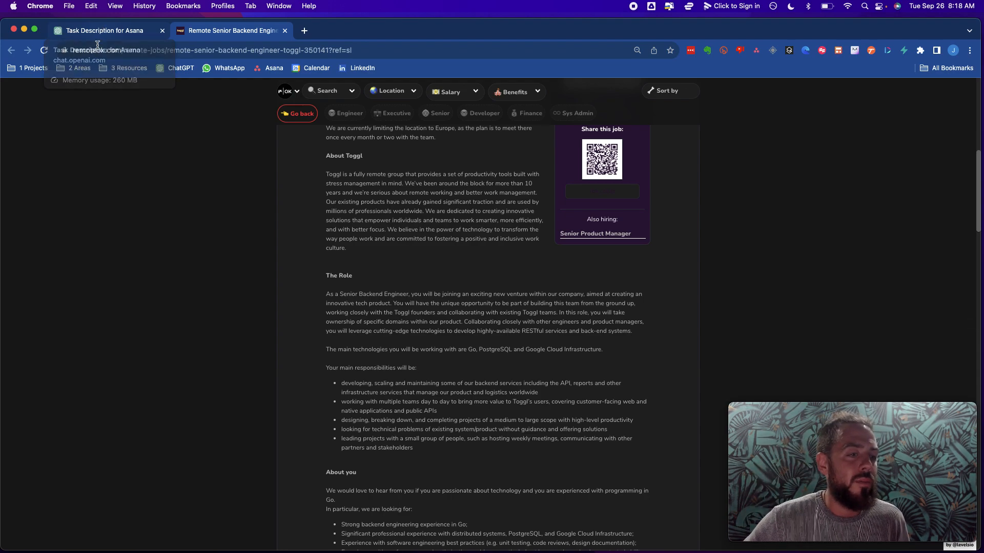
{"action": "mouse_move", "coordinate": [167, 238]}
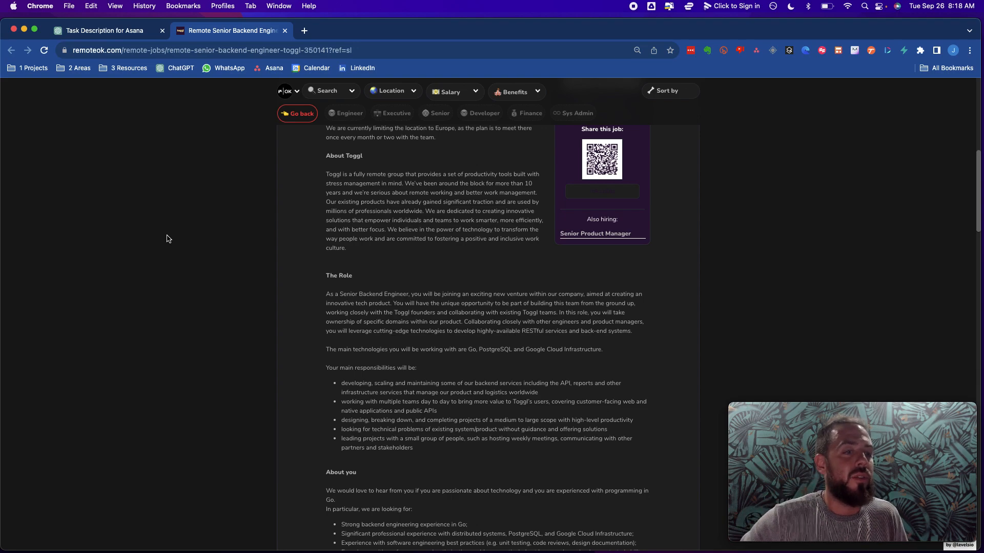
{"action": "mouse_move", "coordinate": [299, 334]}
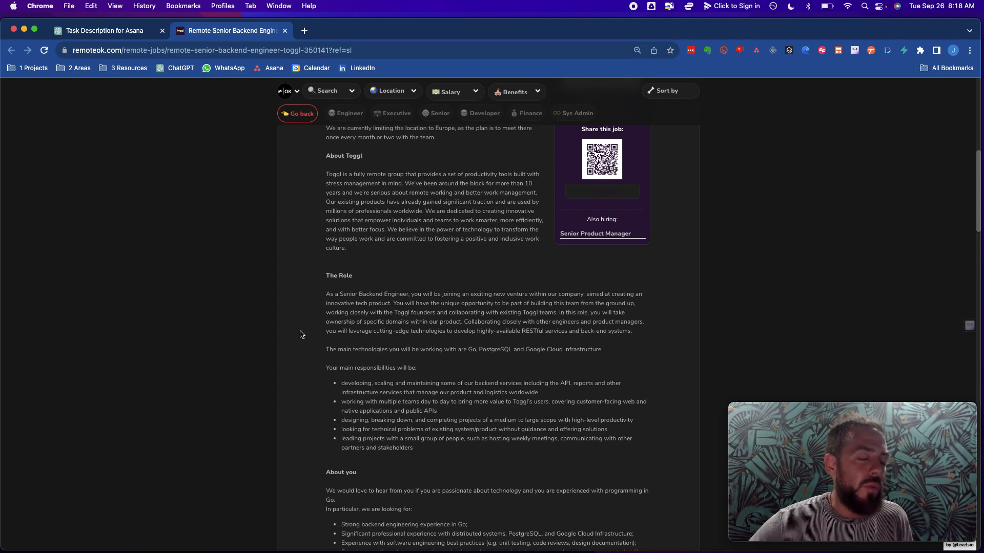
{"action": "mouse_move", "coordinate": [273, 305]}
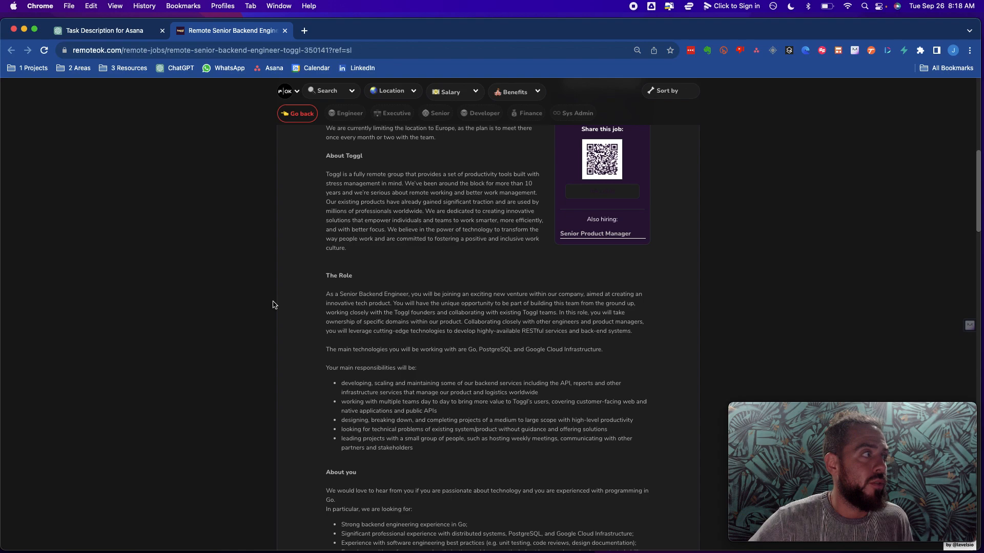
{"action": "mouse_move", "coordinate": [333, 411]}
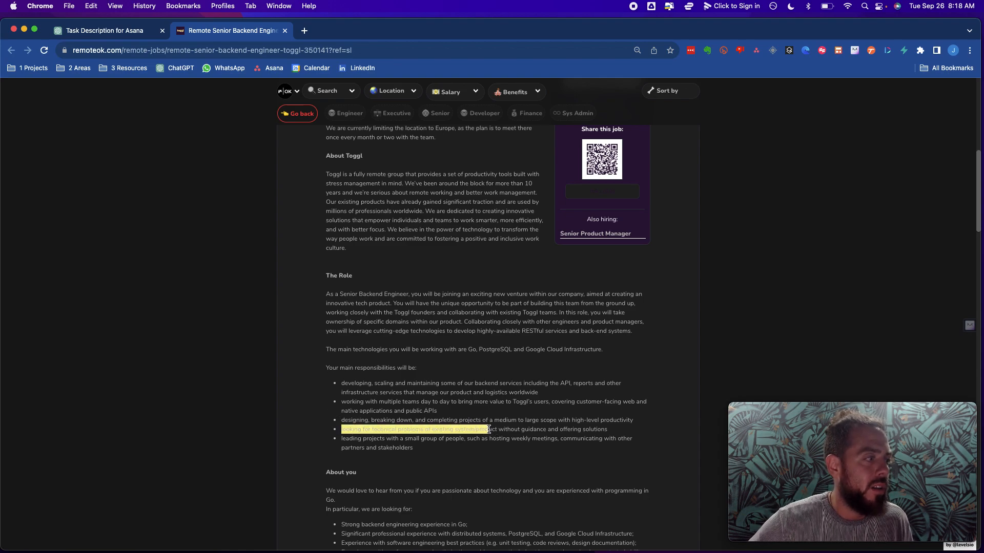
Highlight the responsibility about solving technical problems without guidance
{"action": "left_click", "coordinate": [395, 429]}
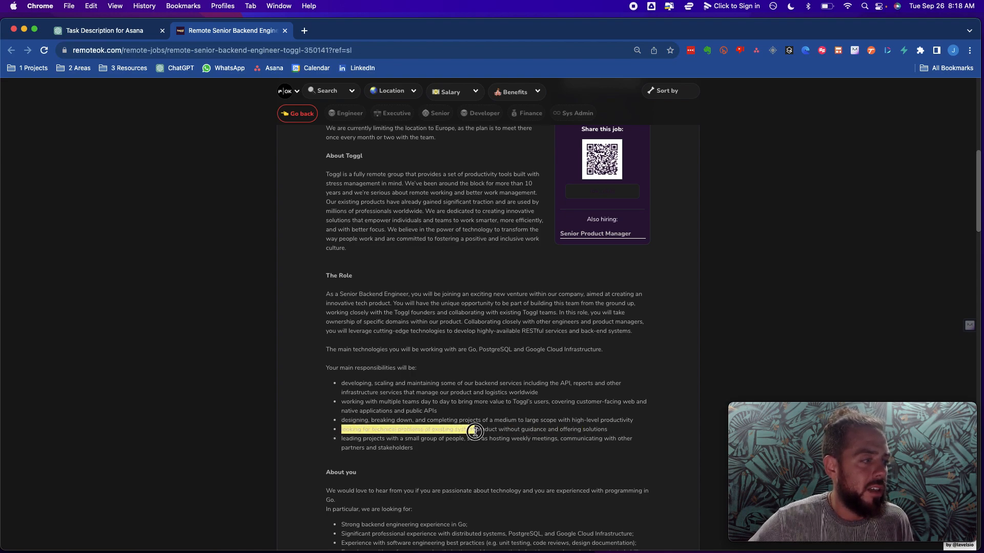
{"action": "mouse_move", "coordinate": [593, 432]}
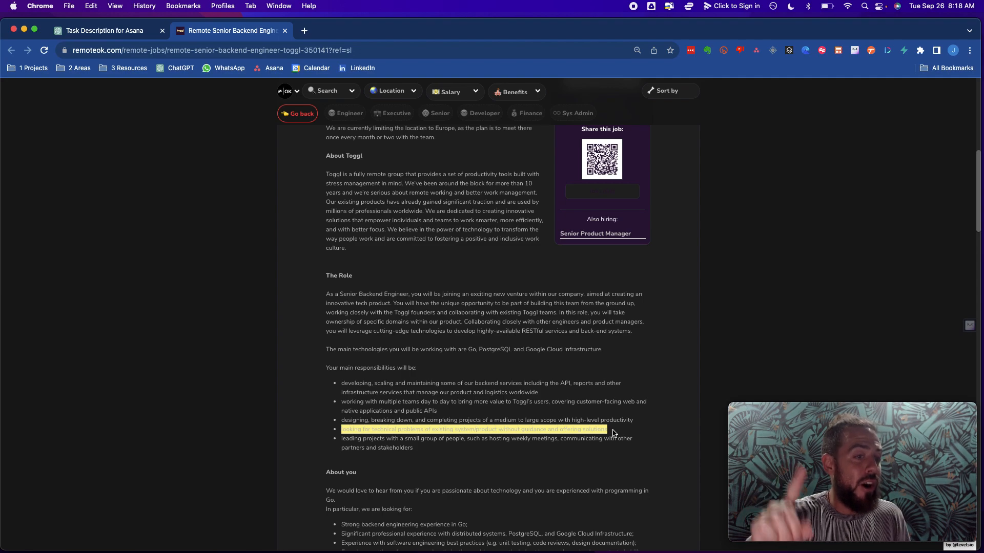
{"action": "scroll", "scroll_direction": "up", "scroll_amount": 3}
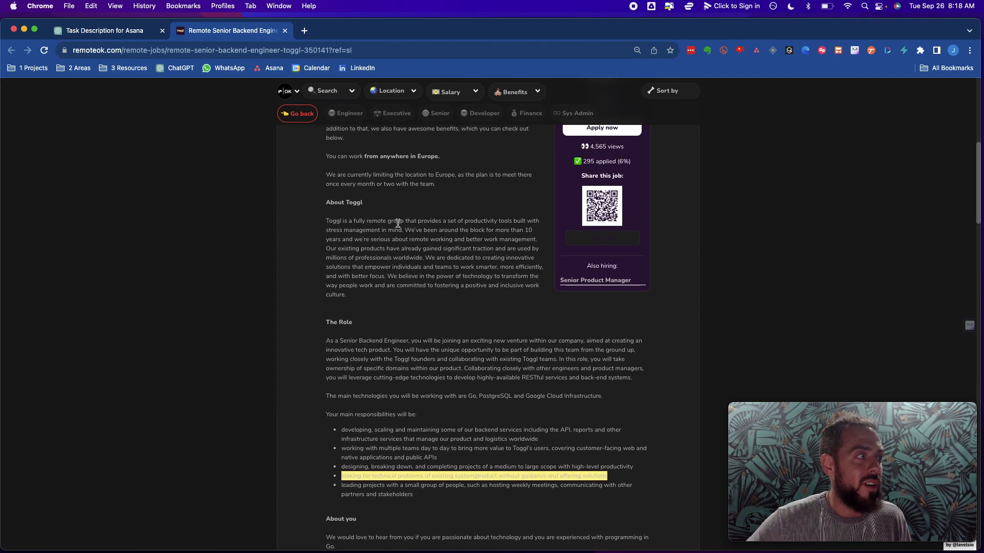
{"action": "scroll", "scroll_direction": "up", "scroll_amount": 3}
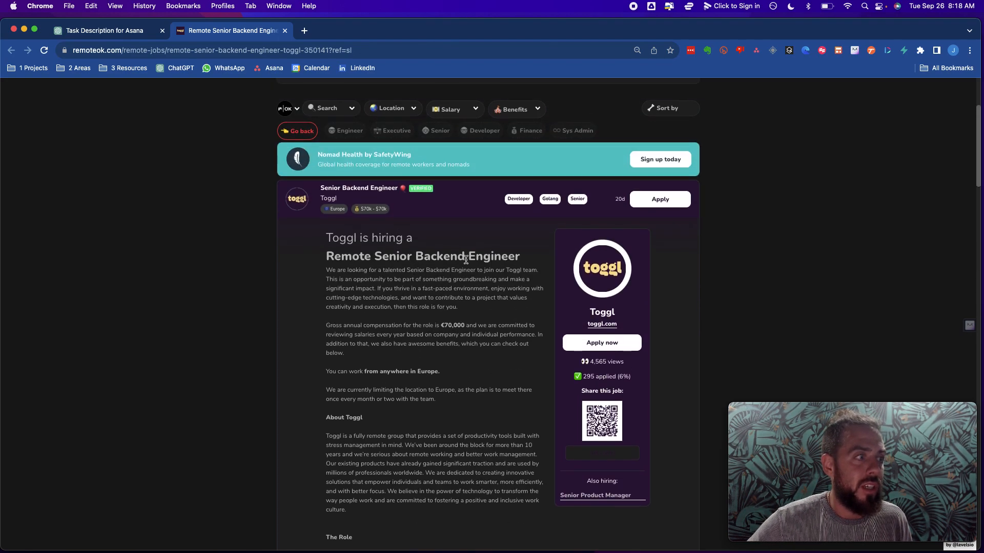
{"action": "scroll", "scroll_direction": "down", "scroll_amount": 3}
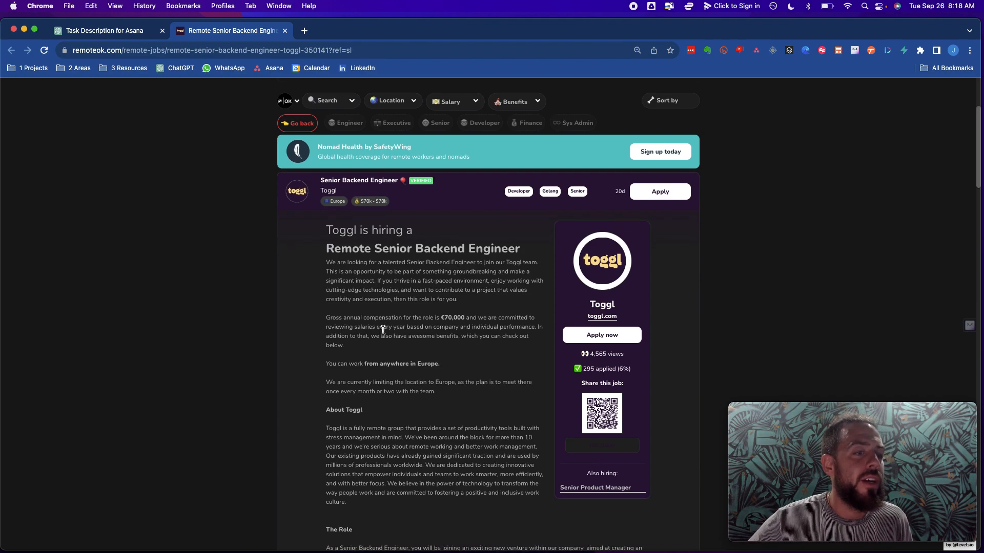
{"action": "scroll", "scroll_direction": "down", "scroll_amount": 3}
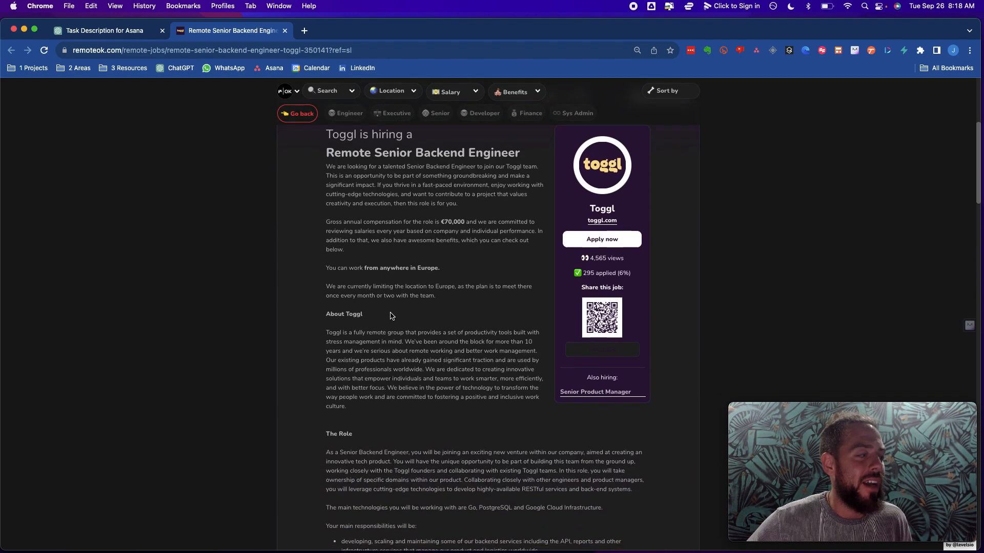
{"action": "scroll", "scroll_direction": "down", "scroll_amount": 3}
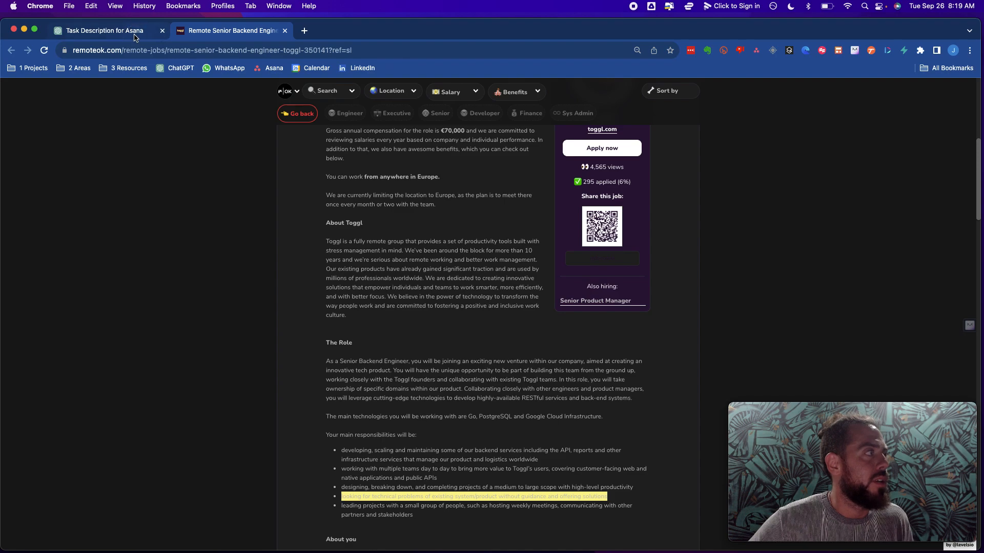
Check the ChatGPT prompt wording against the highlighted Toggl responsibility, ending in ChatGPT
{"action": "left_click", "coordinate": [100, 30]}
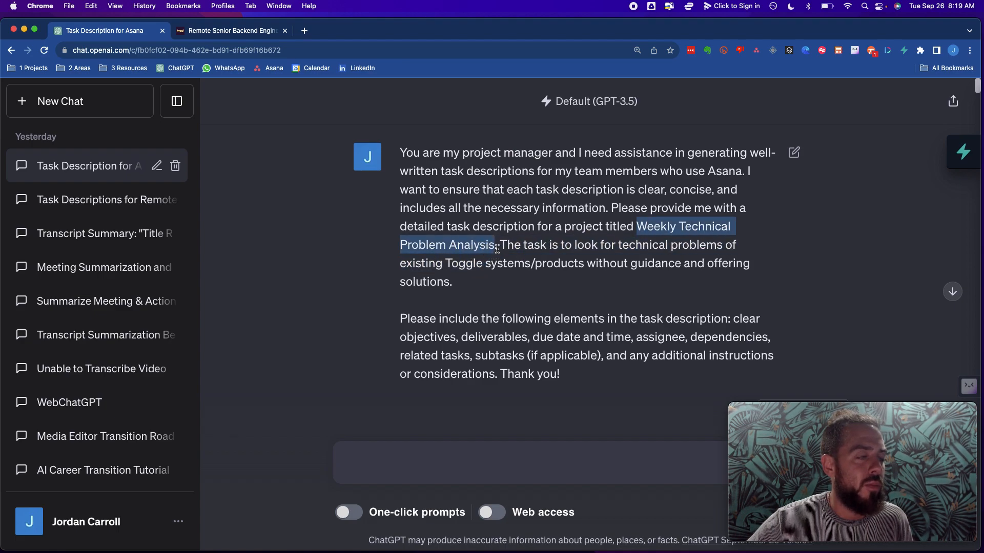
{"action": "left_click", "coordinate": [684, 255]}
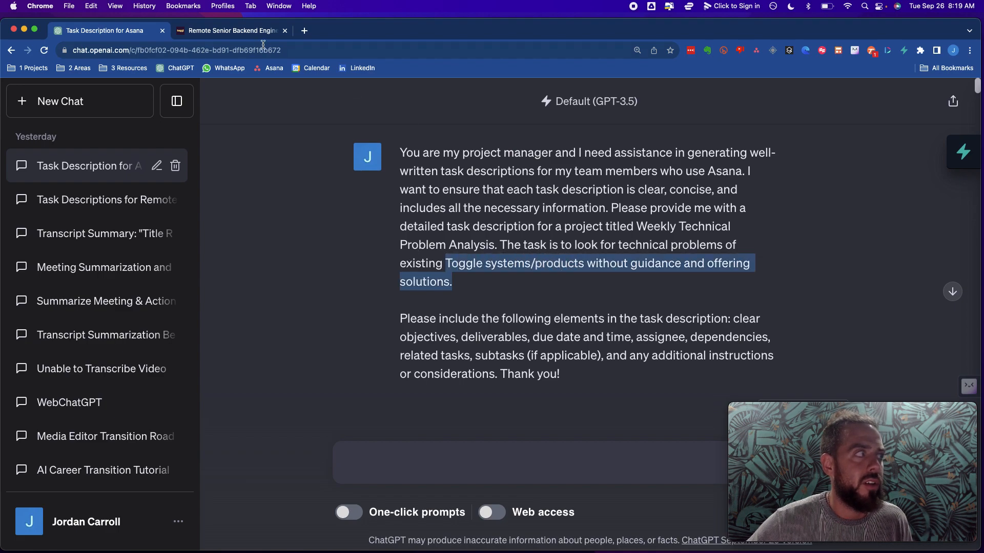
{"action": "left_click", "coordinate": [231, 30]}
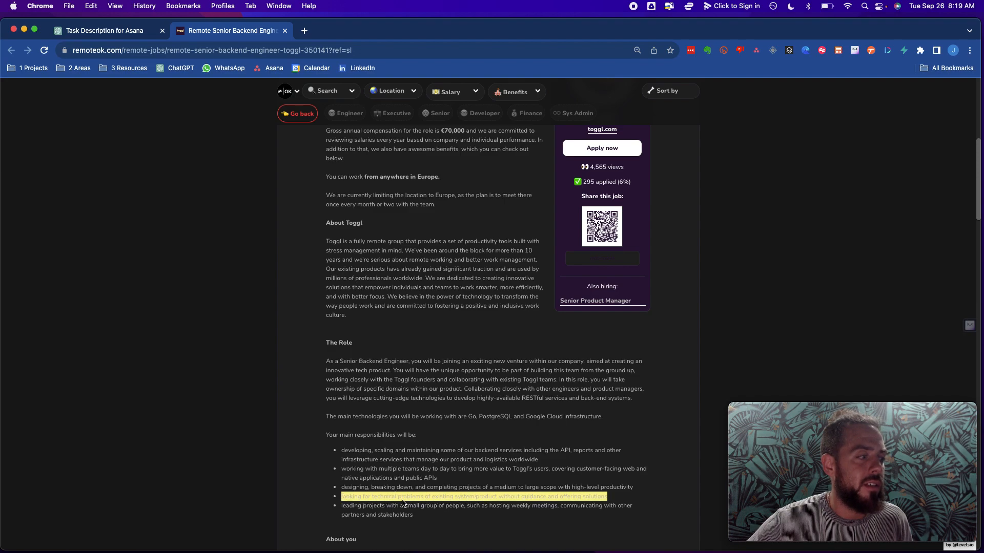
{"action": "left_click", "coordinate": [108, 30]}
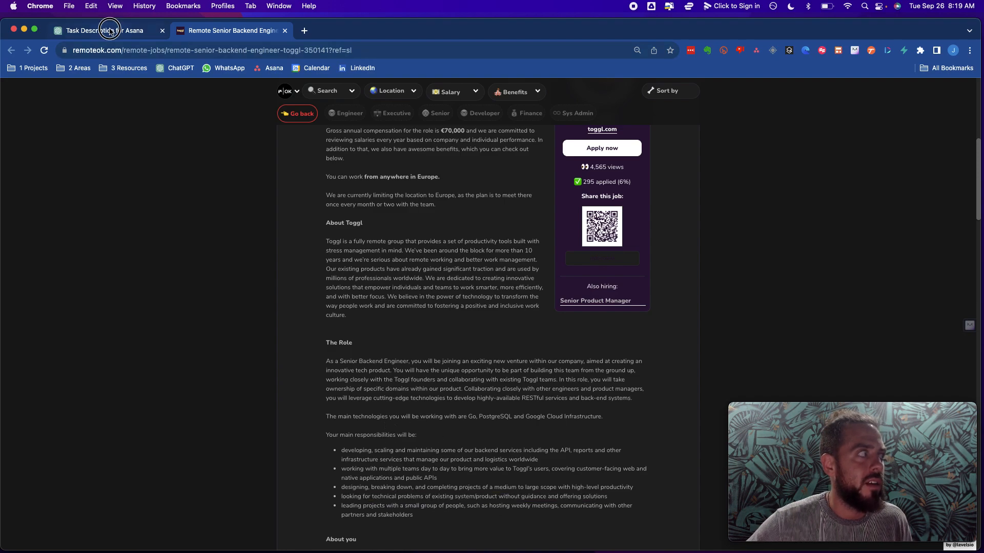
{"action": "left_click", "coordinate": [103, 30]}
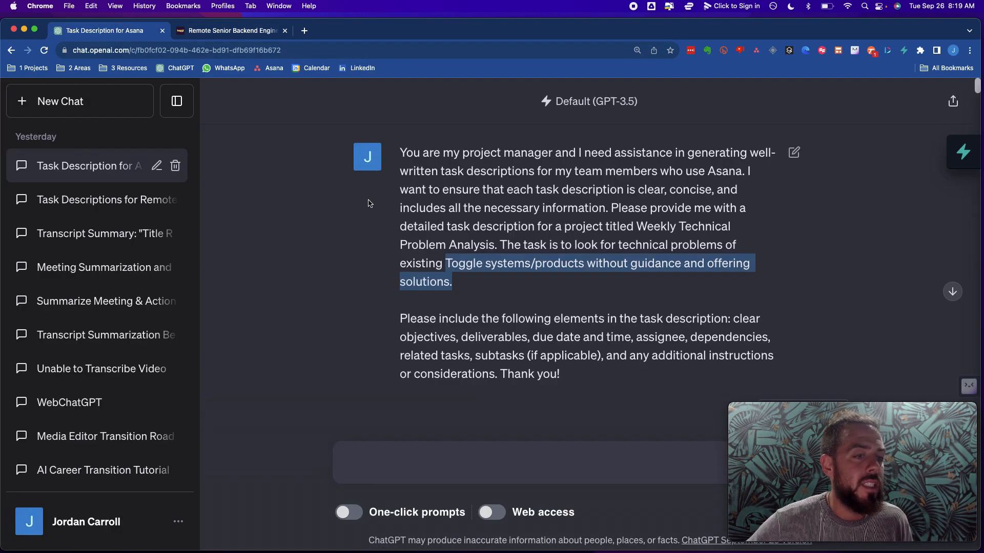
{"action": "mouse_move", "coordinate": [491, 236]}
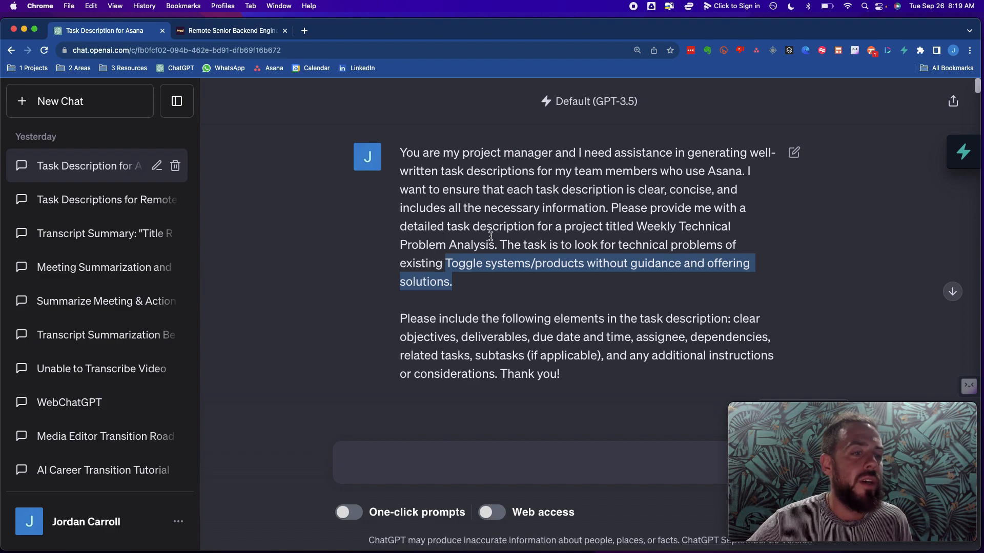
{"action": "scroll", "scroll_direction": "down", "scroll_amount": 3}
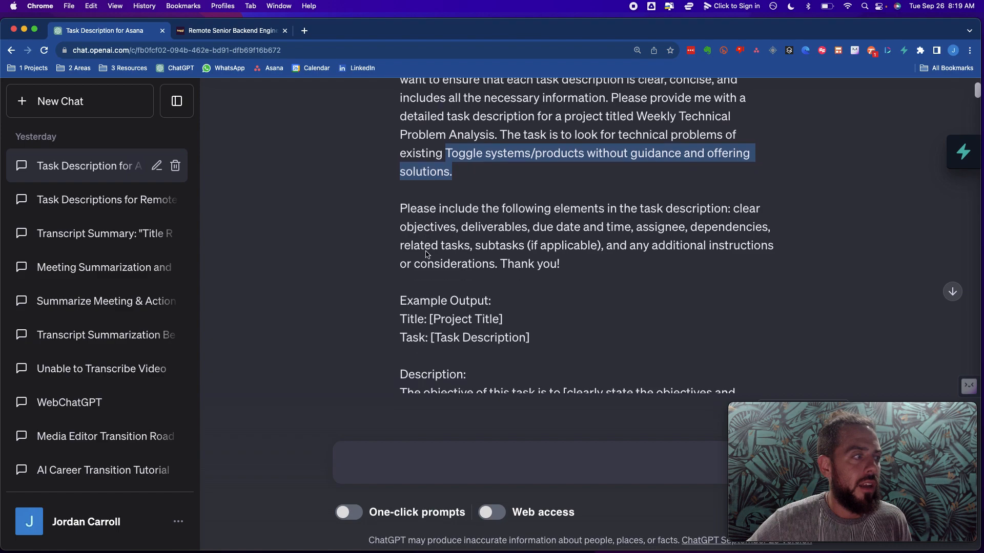
{"action": "scroll", "scroll_direction": "down", "scroll_amount": 3}
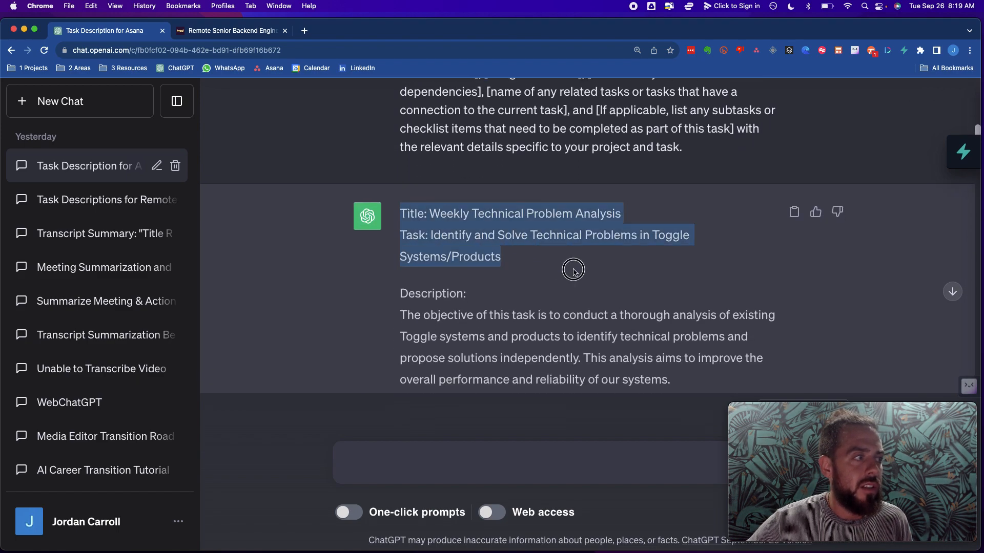
{"action": "mouse_move", "coordinate": [430, 234]}
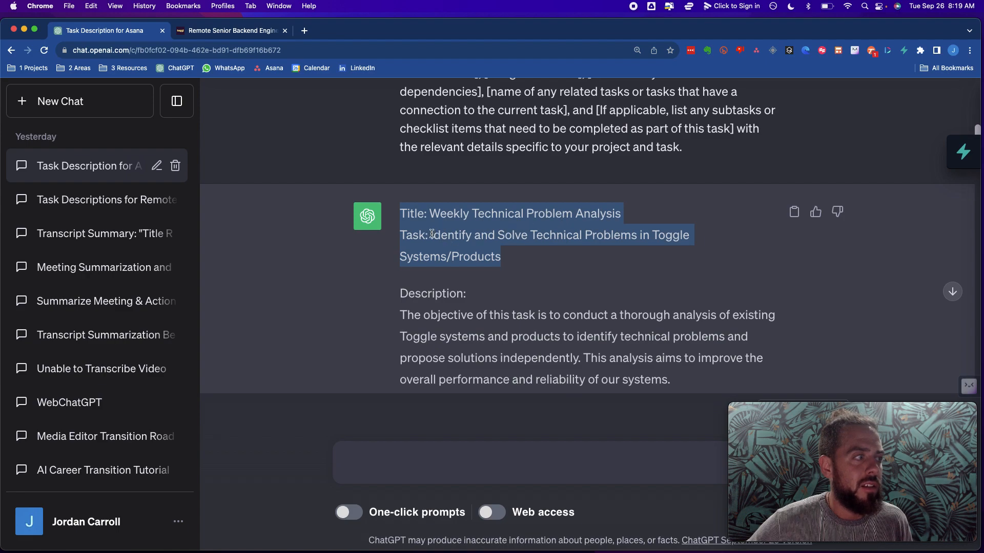
{"action": "scroll", "scroll_direction": "down", "scroll_amount": 3}
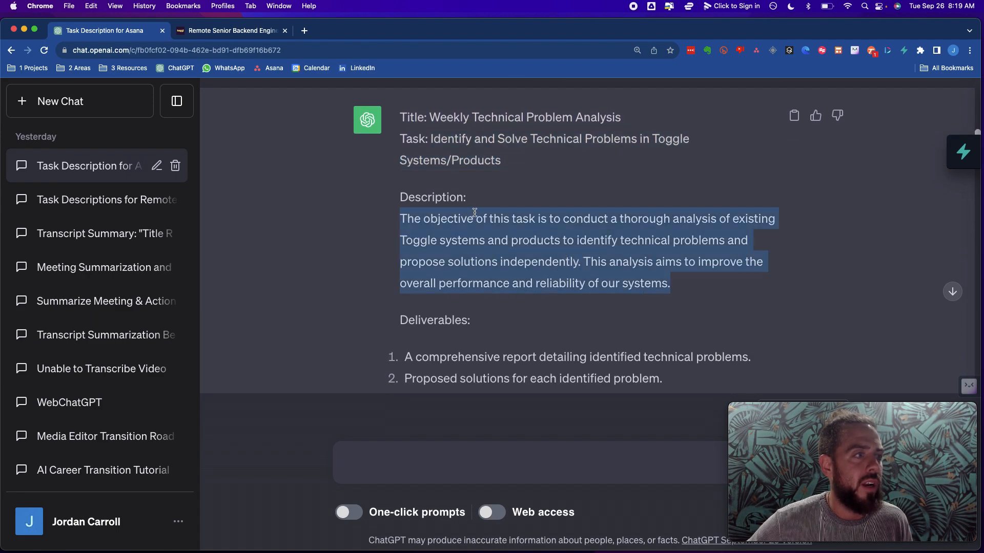
{"action": "mouse_move", "coordinate": [511, 252]}
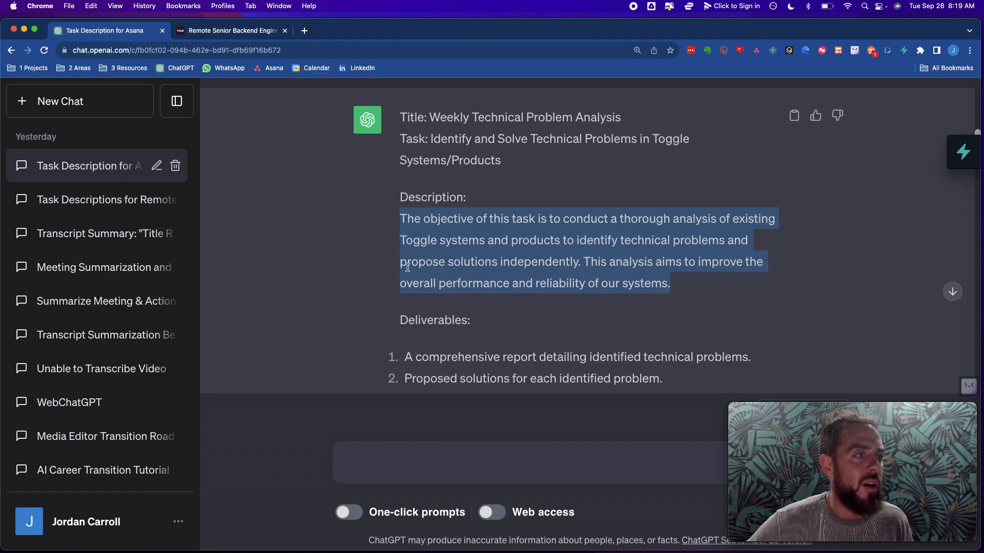
{"action": "mouse_move", "coordinate": [570, 263]}
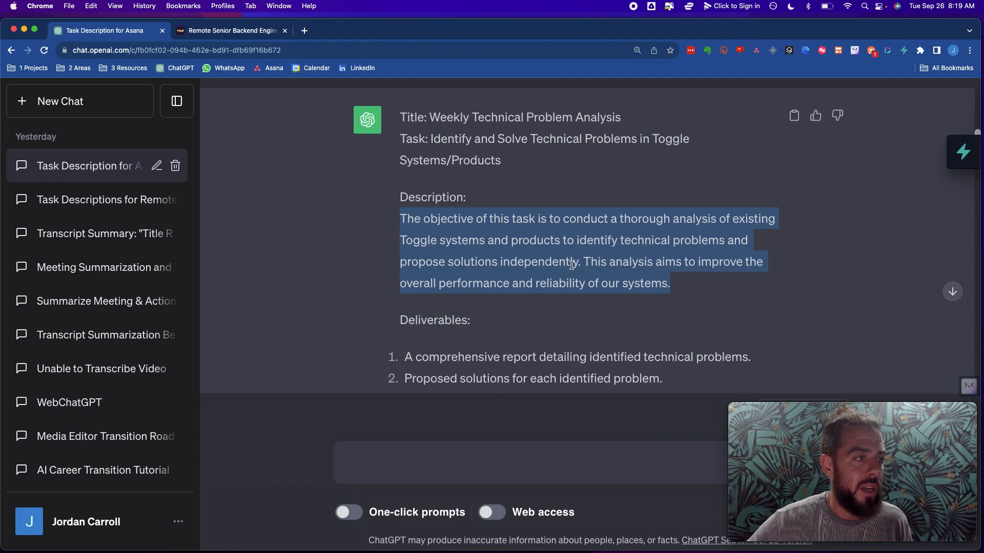
{"action": "scroll", "scroll_direction": "up", "scroll_amount": 3}
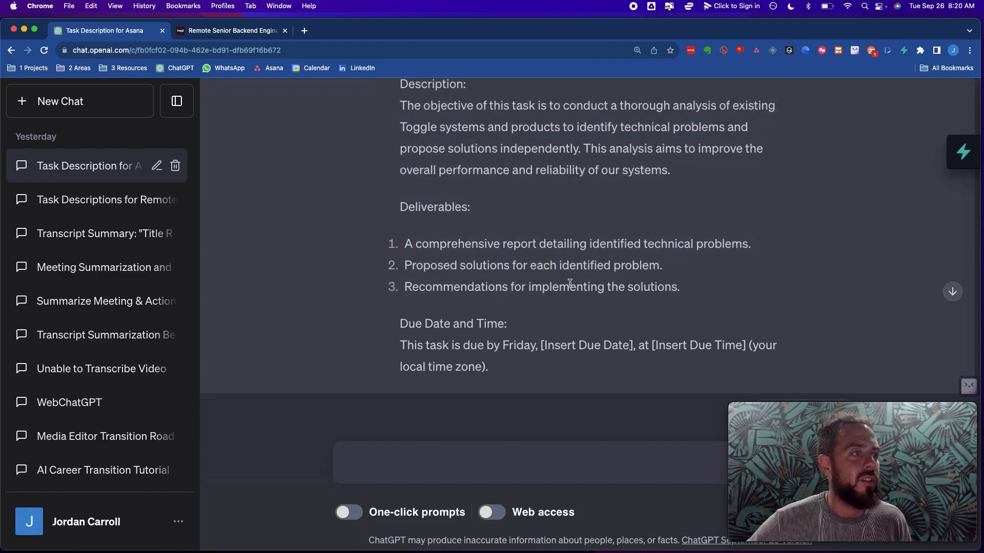
{"action": "scroll", "scroll_direction": "up", "scroll_amount": 3}
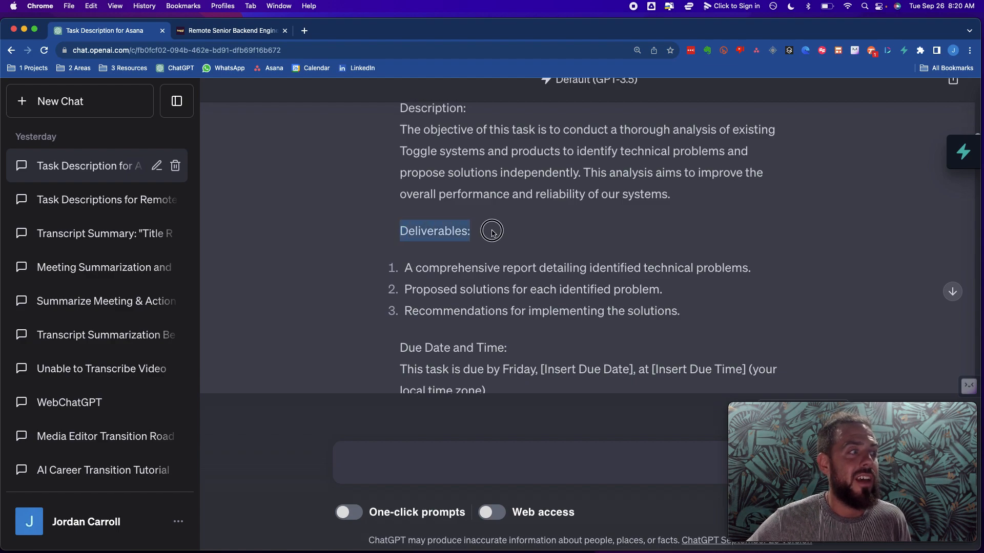
{"action": "mouse_move", "coordinate": [396, 266]}
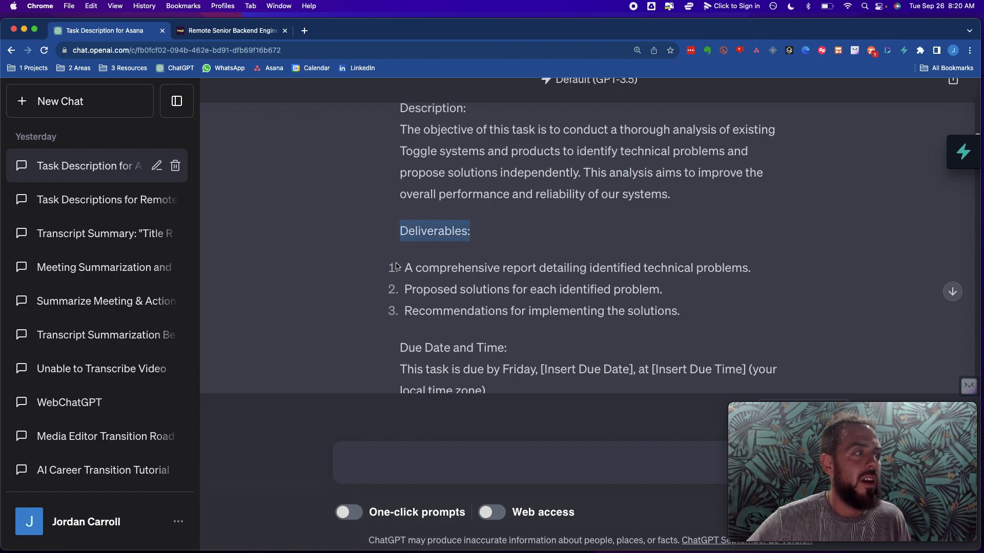
{"action": "scroll", "scroll_direction": "down", "scroll_amount": 3}
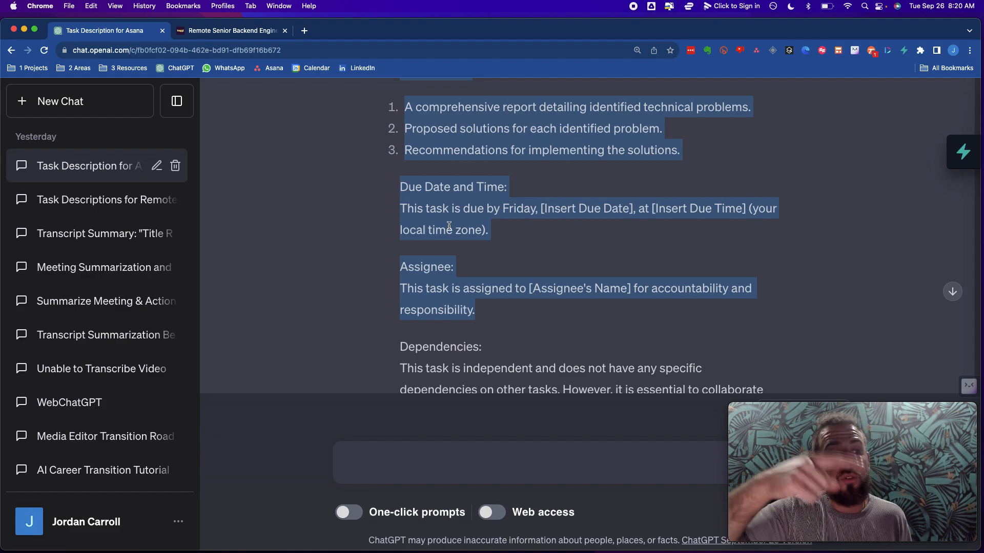
{"action": "scroll", "scroll_direction": "down", "scroll_amount": 3}
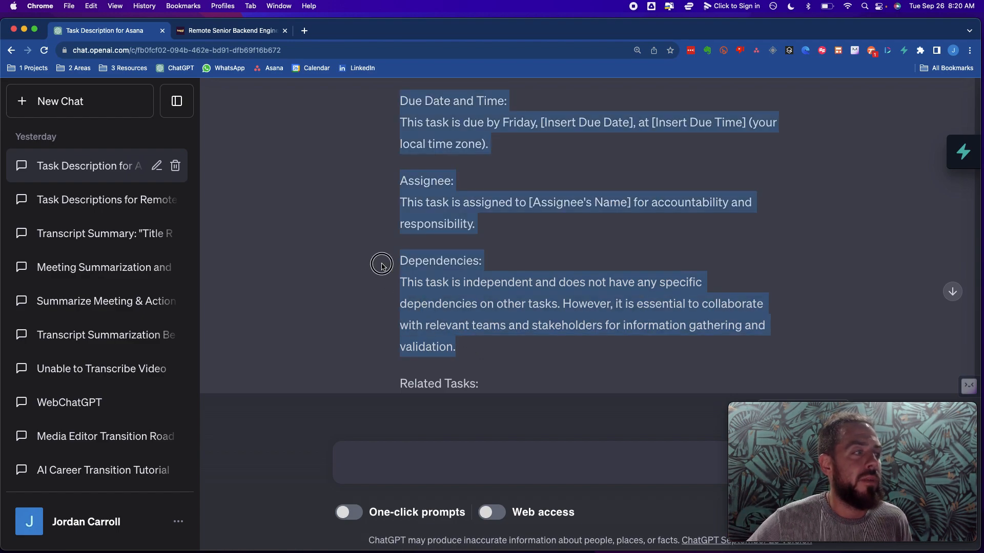
{"action": "scroll", "scroll_direction": "down", "scroll_amount": 3}
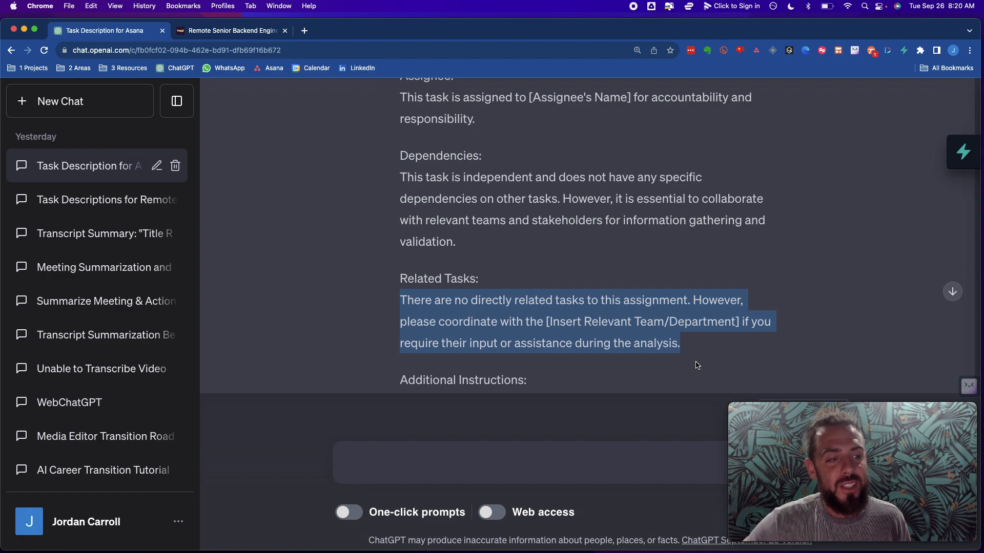
{"action": "scroll", "scroll_direction": "down", "scroll_amount": 3}
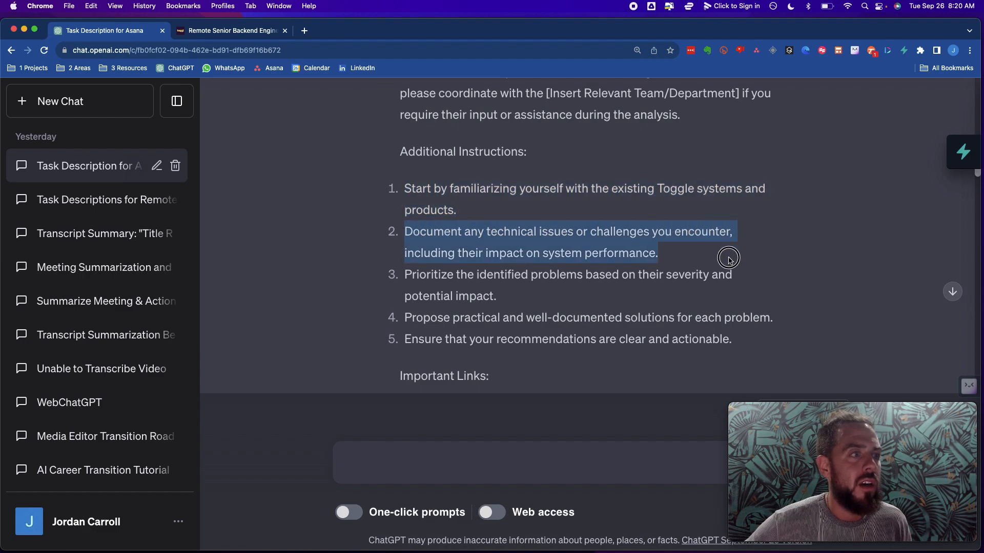
{"action": "mouse_move", "coordinate": [596, 235]}
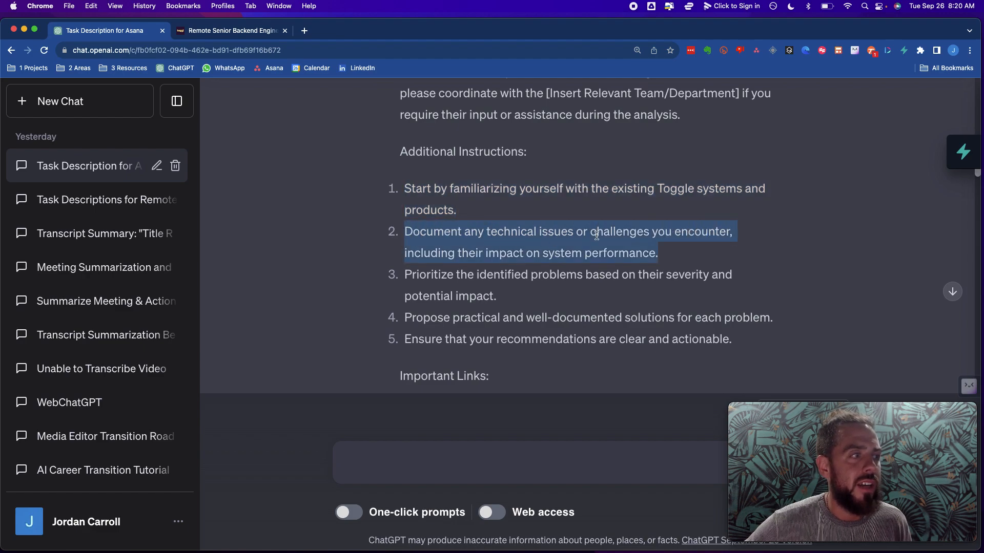
Read ChatGPT's reply through its link placeholders, six subtasks and closing note
{"action": "scroll", "scroll_direction": "down", "scroll_amount": 3}
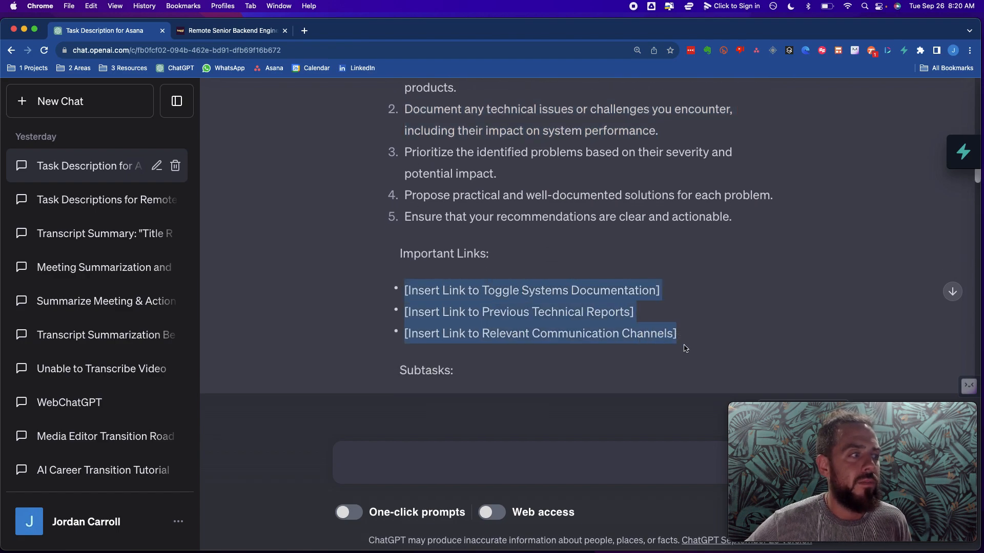
{"action": "mouse_move", "coordinate": [707, 346]}
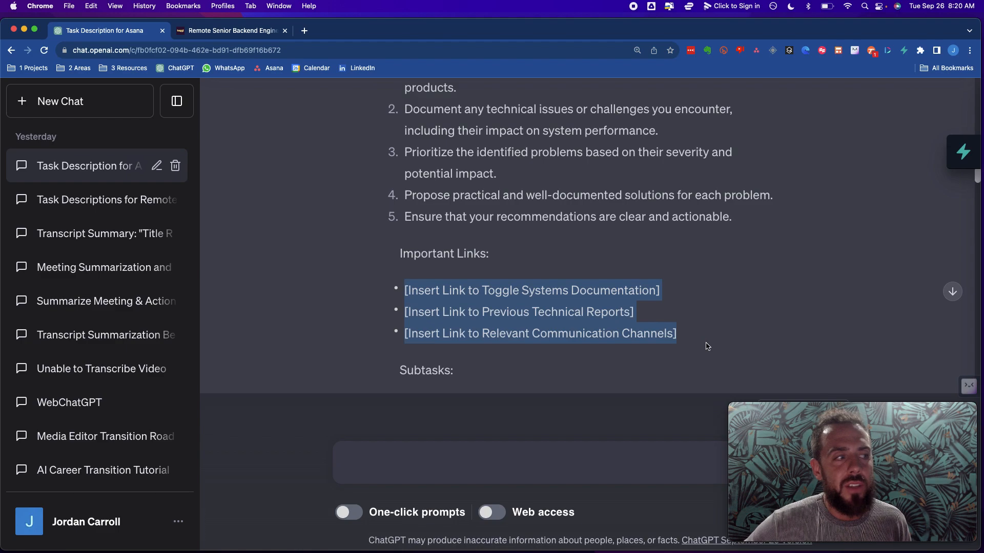
{"action": "scroll", "scroll_direction": "down", "scroll_amount": 3}
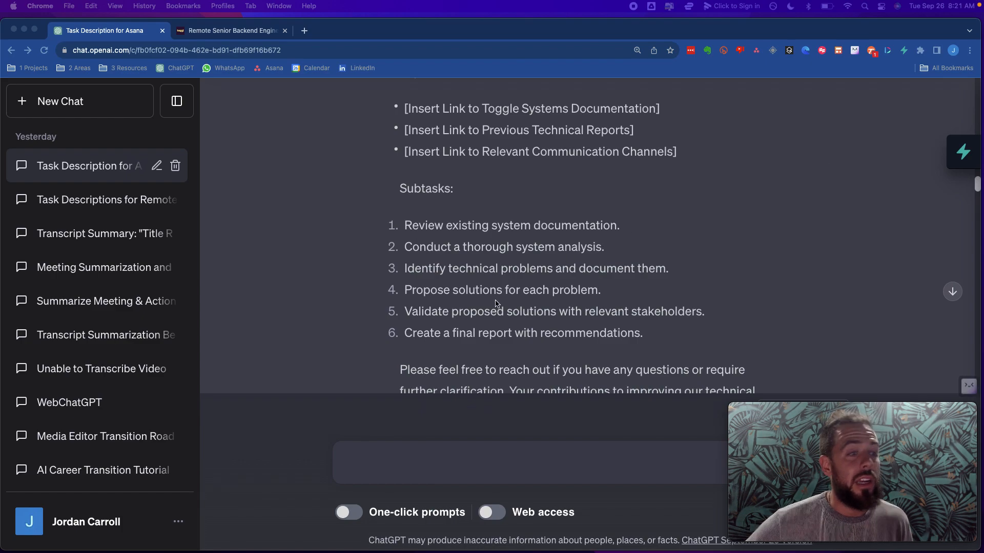
{"action": "mouse_move", "coordinate": [425, 271]}
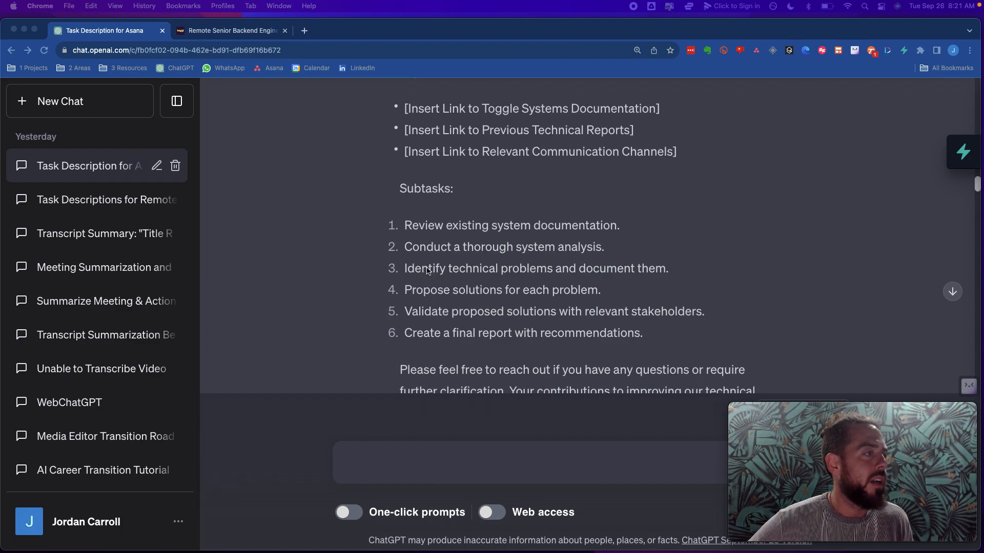
{"action": "scroll", "scroll_direction": "down", "scroll_amount": 3}
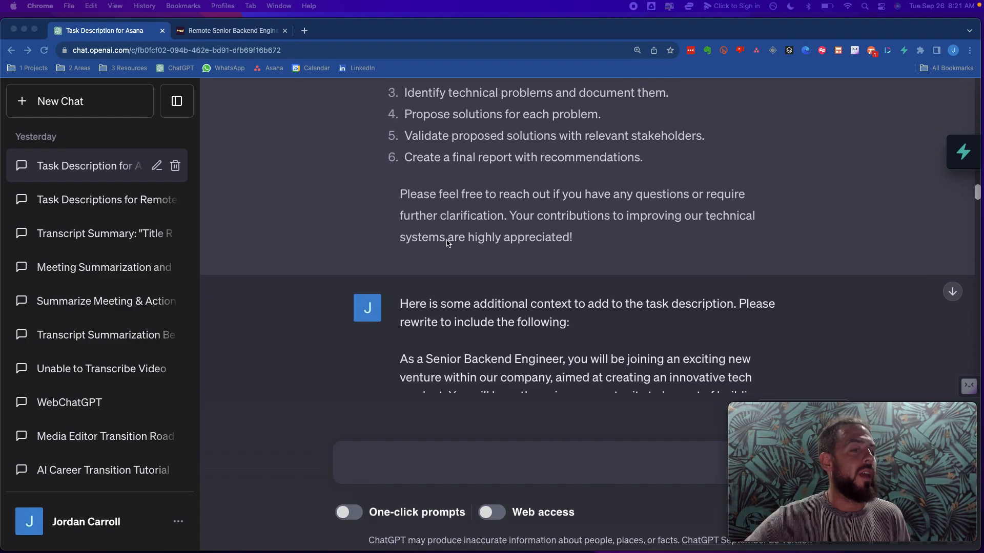
{"action": "scroll", "scroll_direction": "down", "scroll_amount": 3}
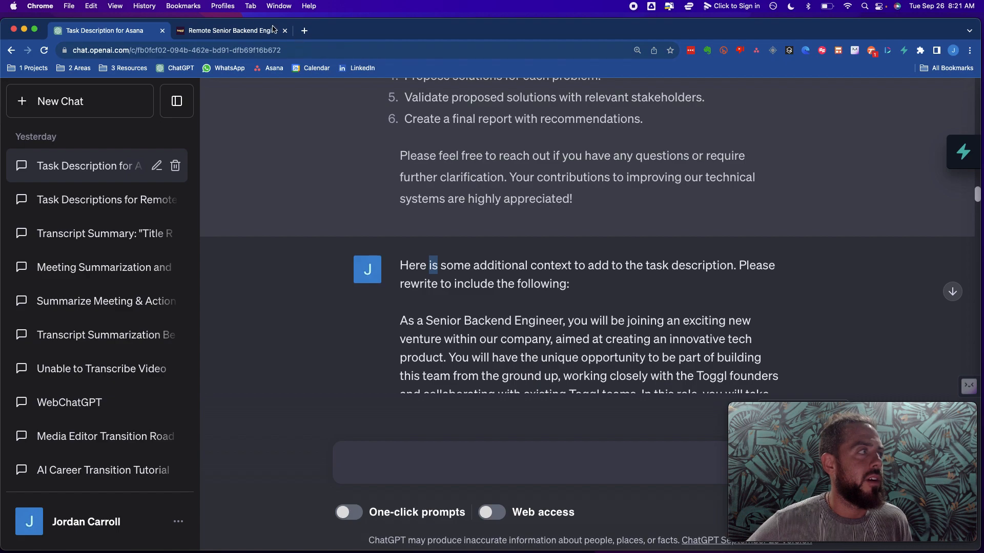
Read the listing's About Toggl and The Role sections, then go back to ChatGPT
{"action": "left_click", "coordinate": [229, 31]}
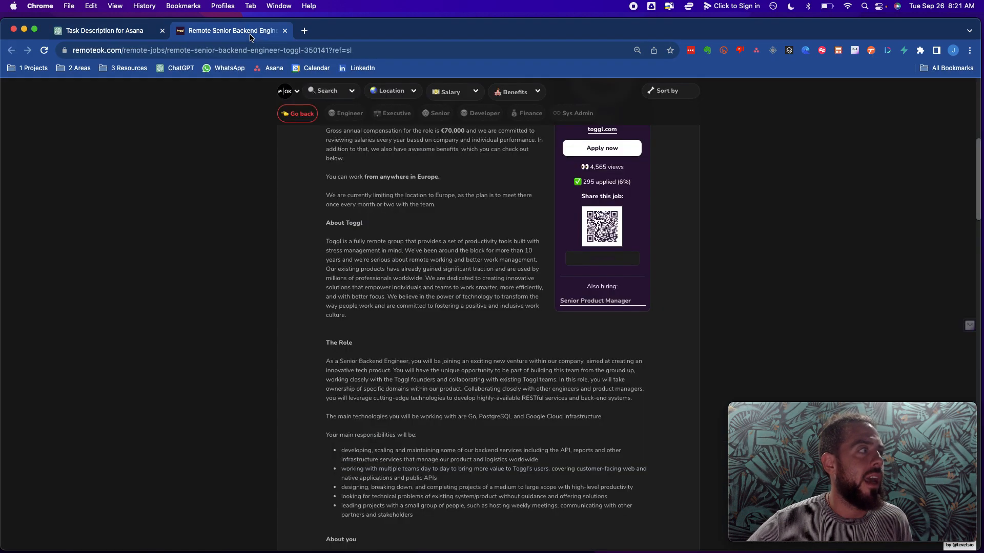
{"action": "scroll", "scroll_direction": "up", "scroll_amount": 3}
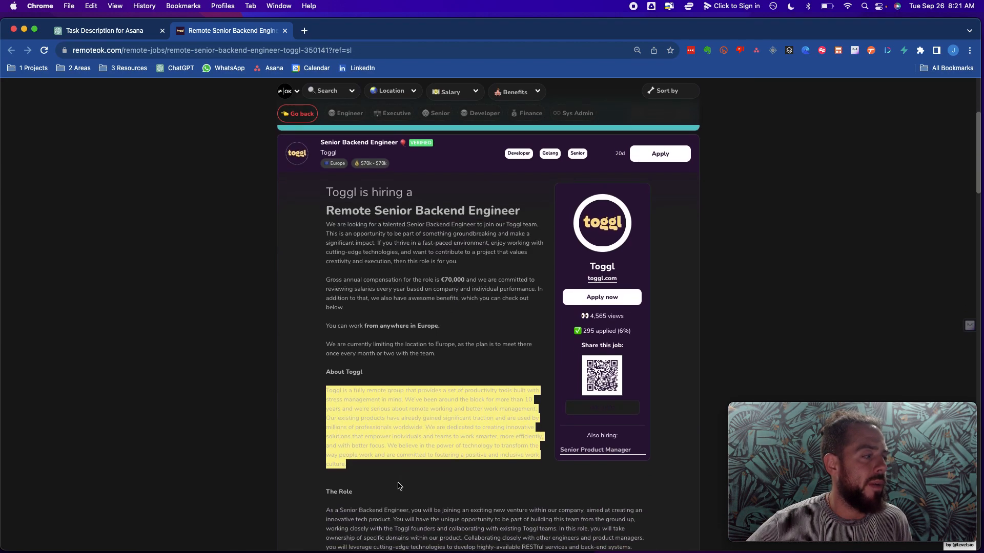
{"action": "scroll", "scroll_direction": "down", "scroll_amount": 3}
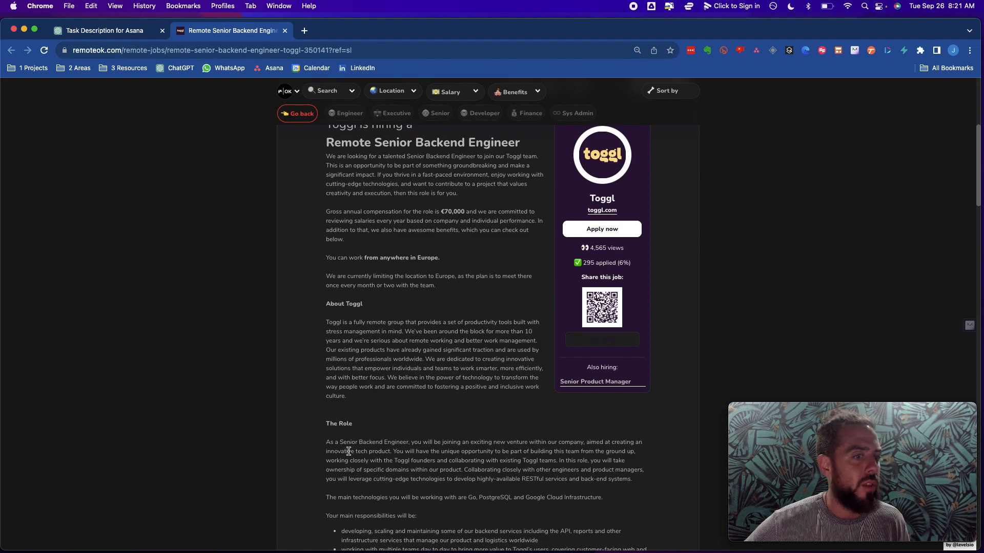
{"action": "left_click", "coordinate": [100, 31]}
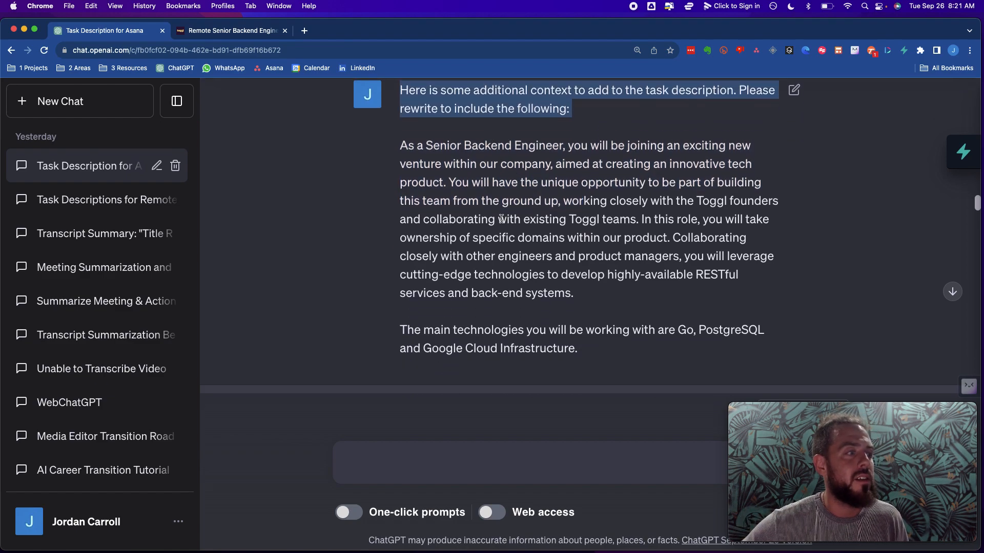
{"action": "scroll", "scroll_direction": "down", "scroll_amount": 3}
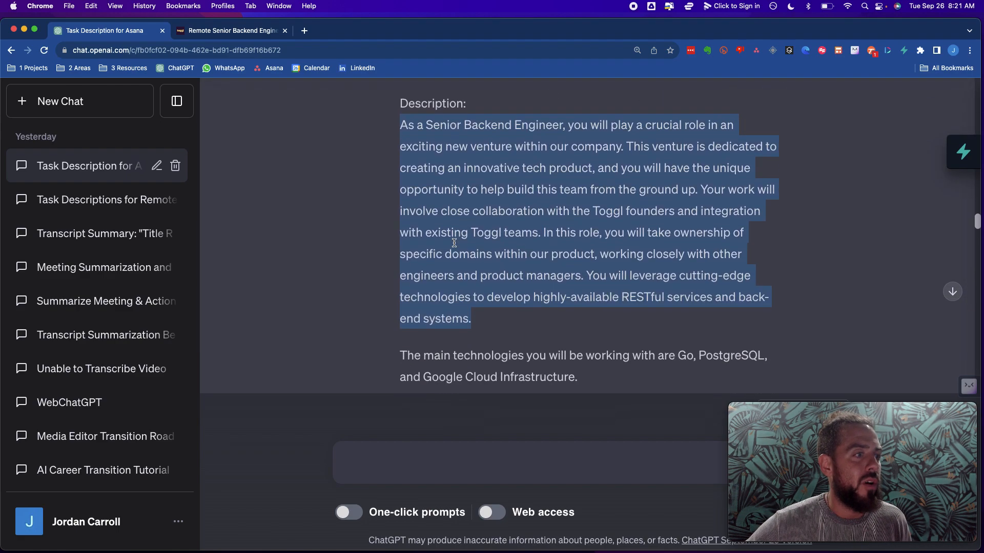
{"action": "scroll", "scroll_direction": "down", "scroll_amount": 3}
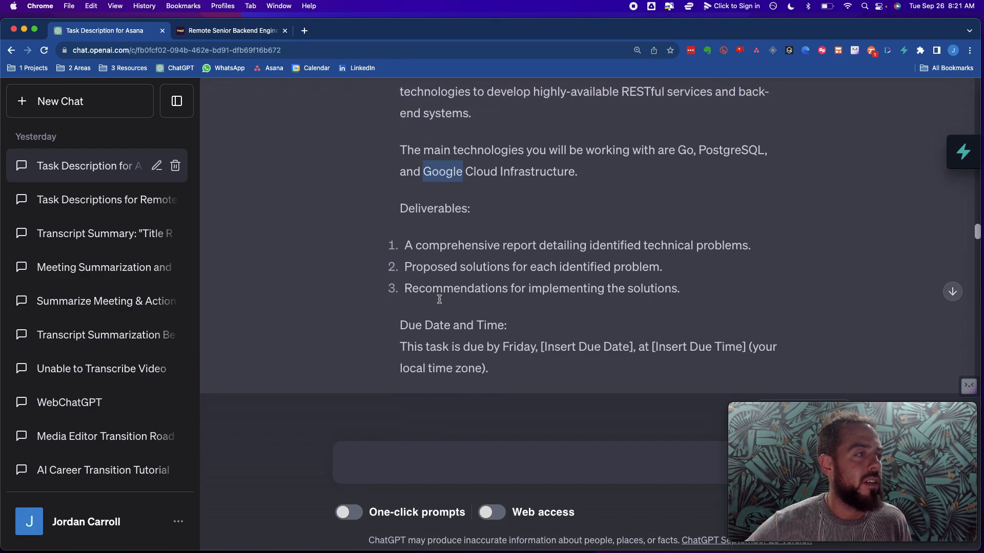
{"action": "scroll", "scroll_direction": "down", "scroll_amount": 3}
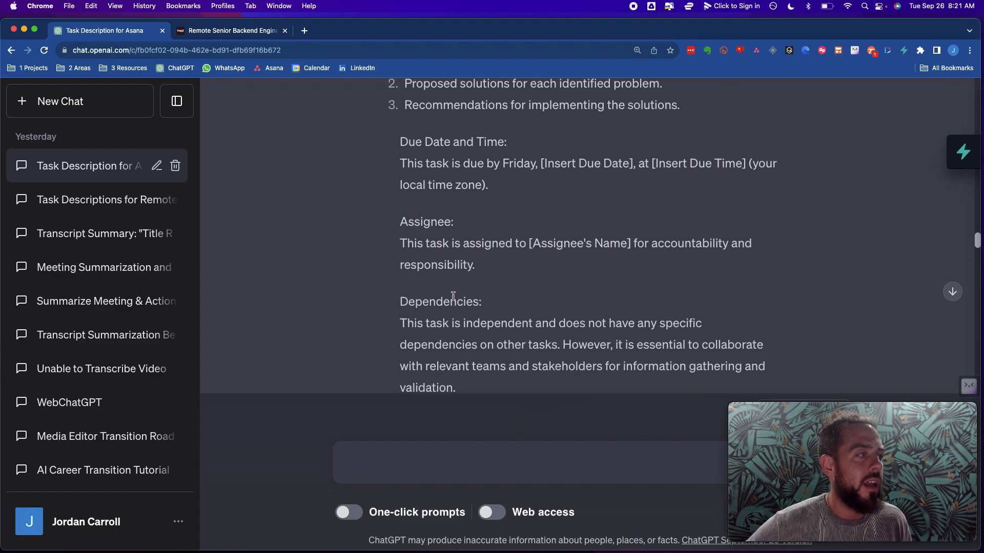
{"action": "scroll", "scroll_direction": "down", "scroll_amount": 3}
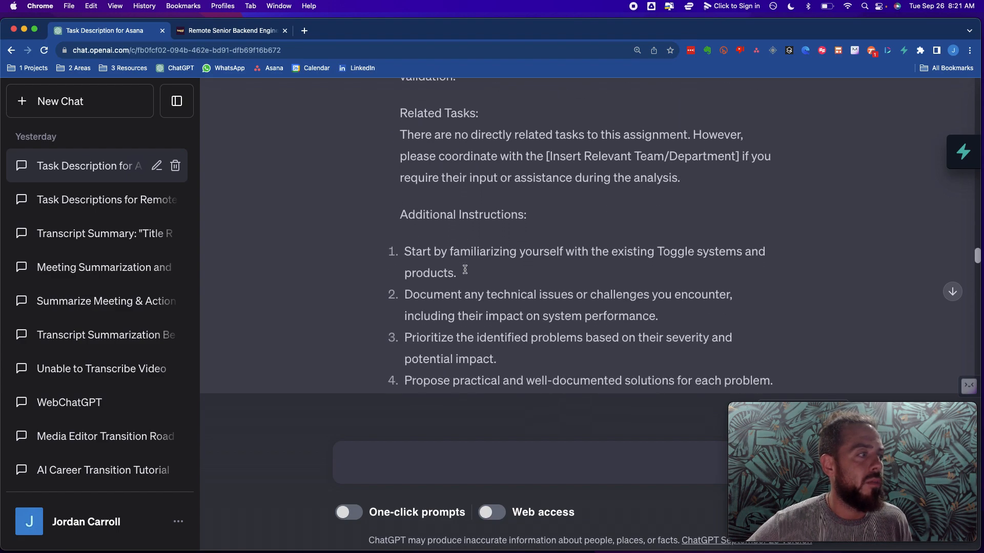
{"action": "scroll", "scroll_direction": "down", "scroll_amount": 3}
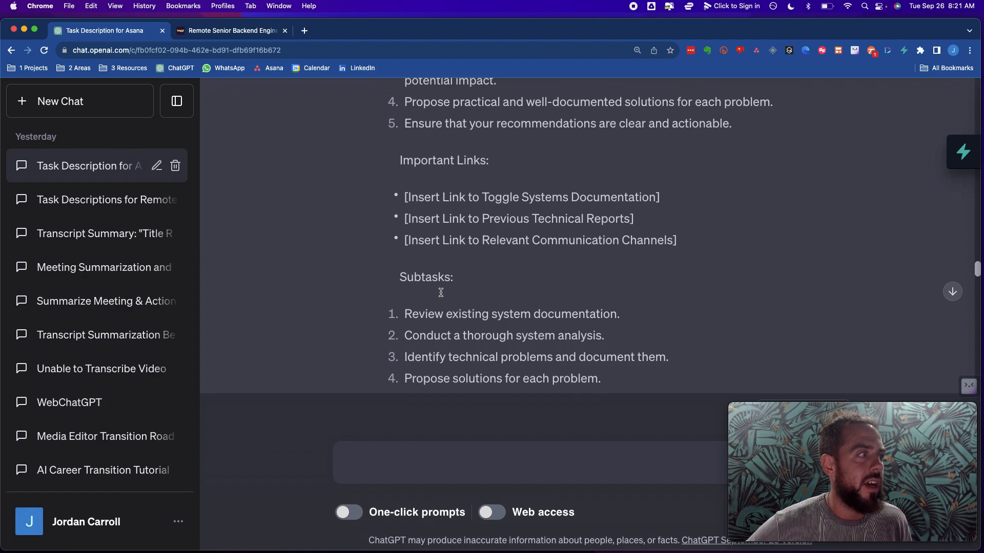
{"action": "scroll", "scroll_direction": "down", "scroll_amount": 3}
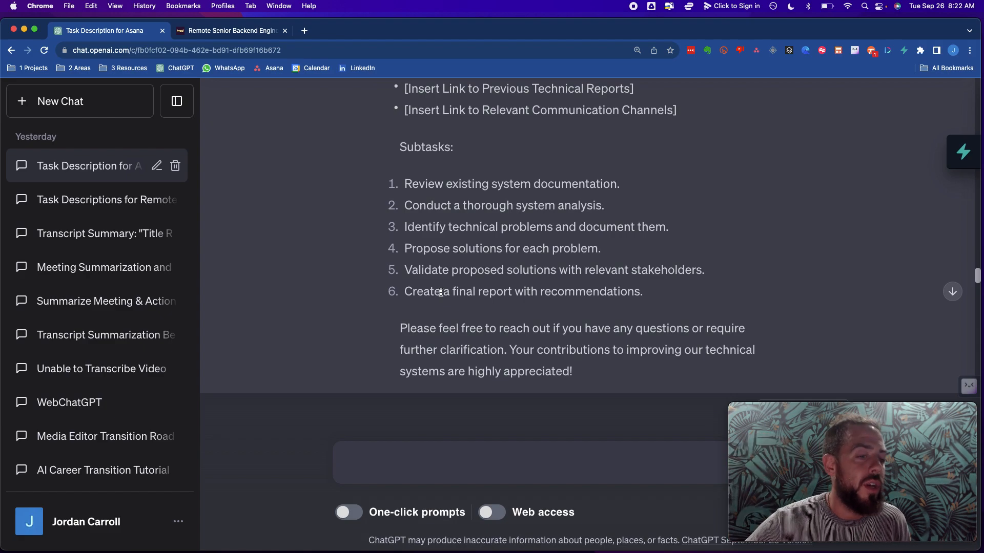
Pull the related tasks from the Toggl listing to prompt ChatGPT for a rewrite
{"action": "scroll", "scroll_direction": "down", "scroll_amount": 3}
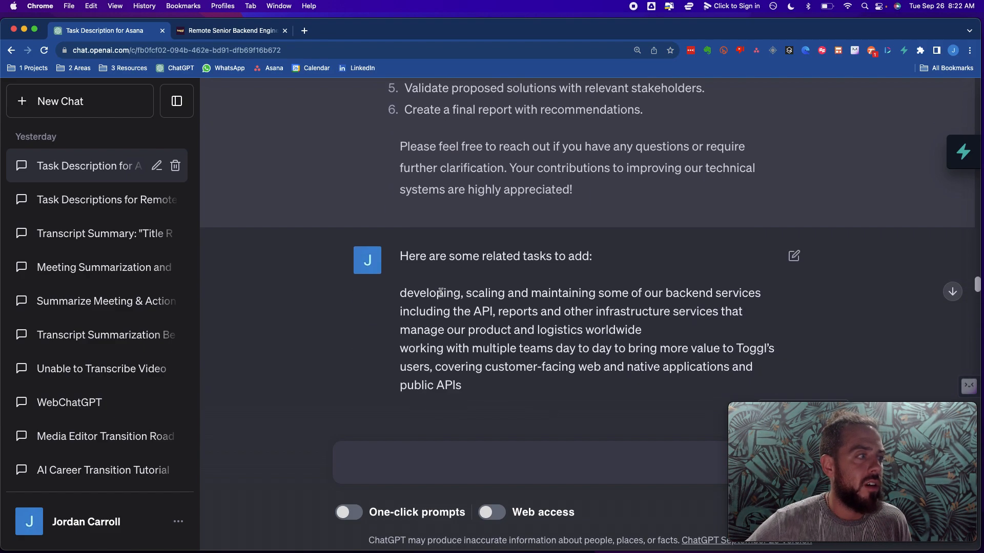
{"action": "left_click", "coordinate": [232, 31]}
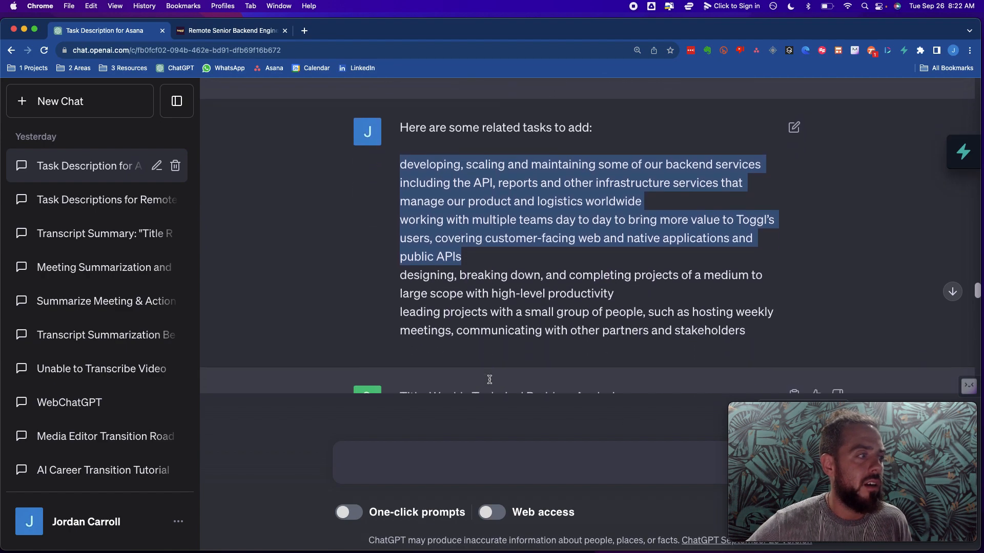
{"action": "scroll", "scroll_direction": "down", "scroll_amount": 3}
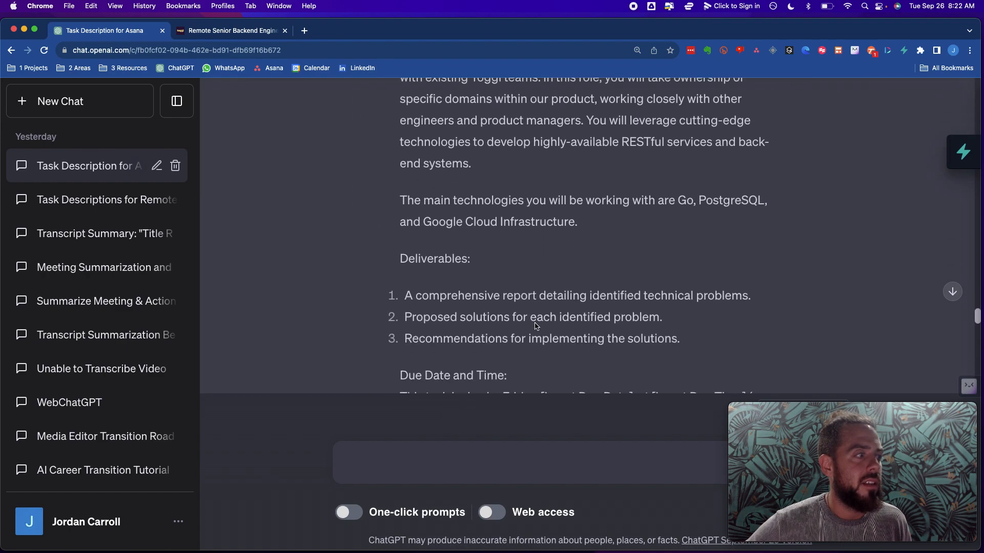
{"action": "scroll", "scroll_direction": "down", "scroll_amount": 3}
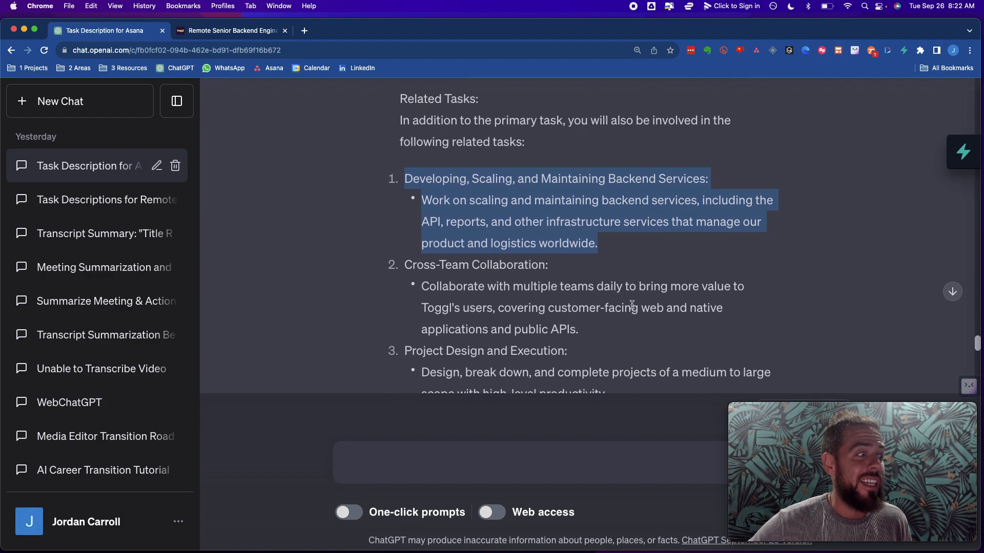
{"action": "left_click", "coordinate": [393, 174]}
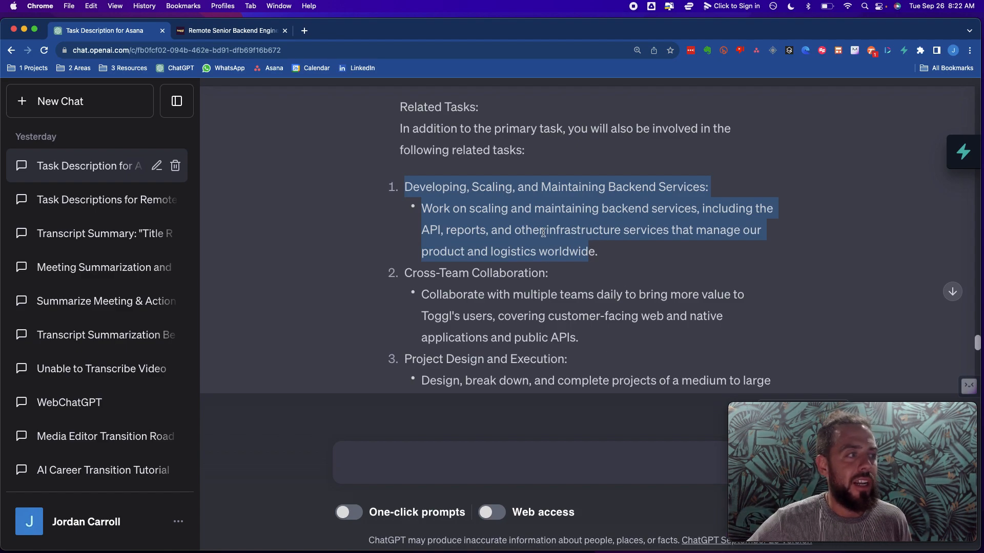
{"action": "left_click", "coordinate": [585, 344]}
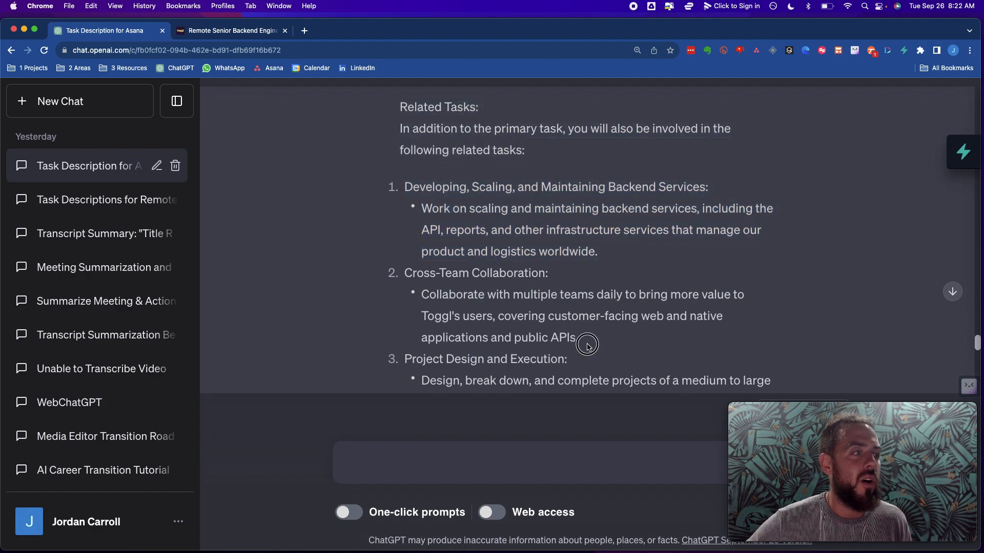
Read the new reply with role-specific related tasks down to its closing note
{"action": "scroll", "scroll_direction": "down", "scroll_amount": 3}
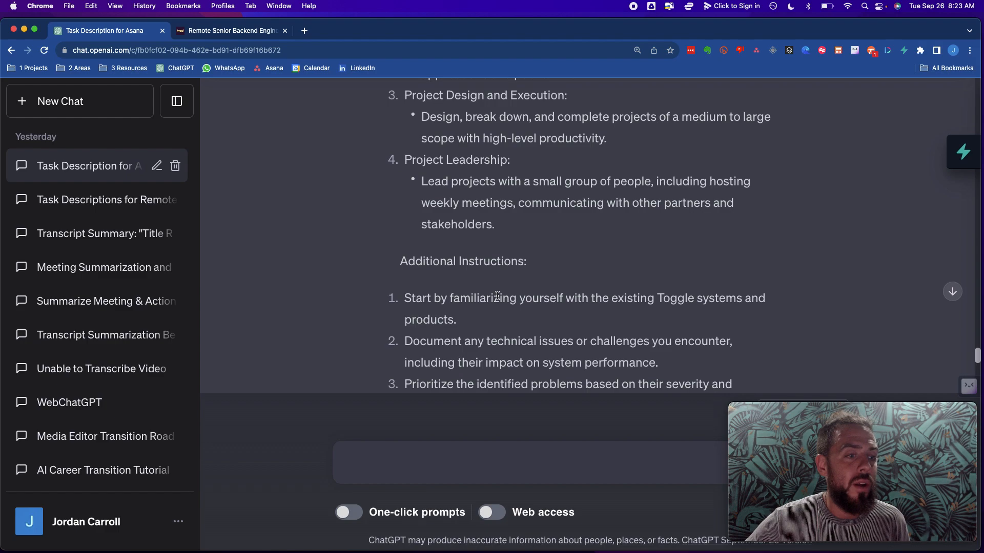
{"action": "scroll", "scroll_direction": "down", "scroll_amount": 3}
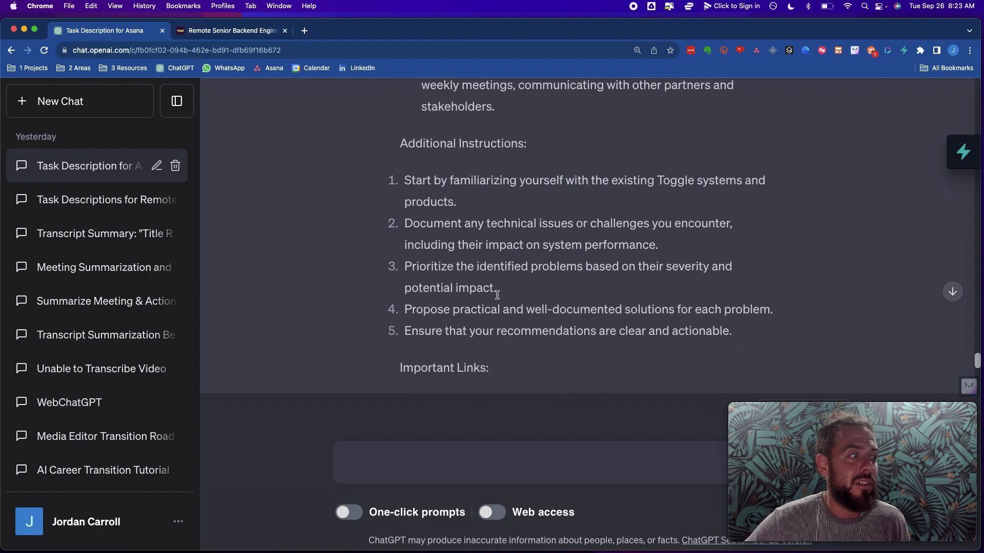
{"action": "scroll", "scroll_direction": "down", "scroll_amount": 3}
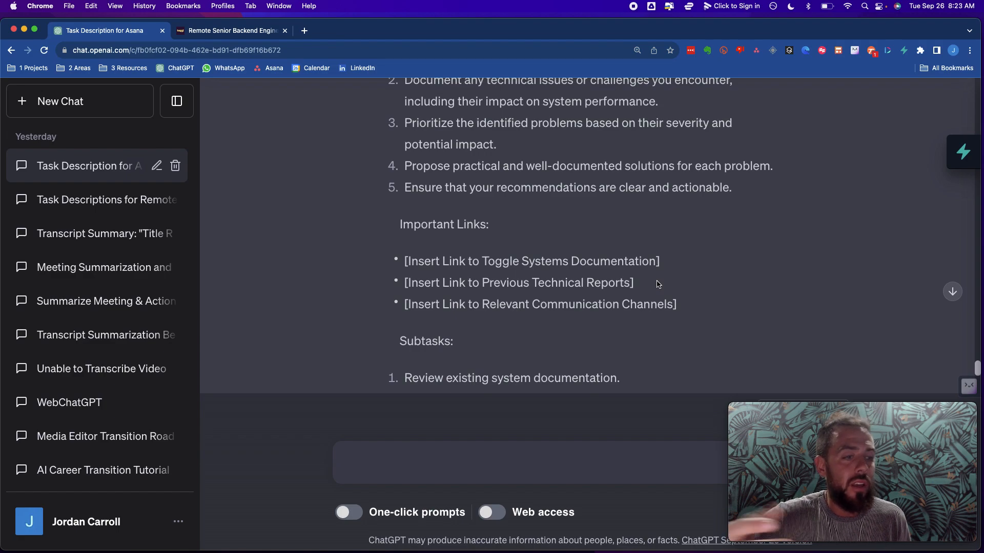
{"action": "scroll", "scroll_direction": "down", "scroll_amount": 3}
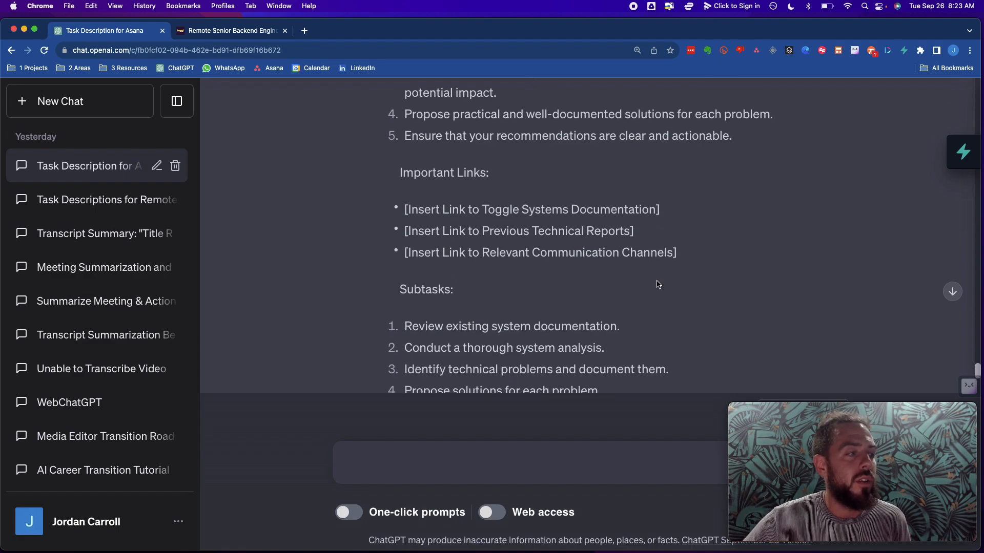
{"action": "scroll", "scroll_direction": "down", "scroll_amount": 3}
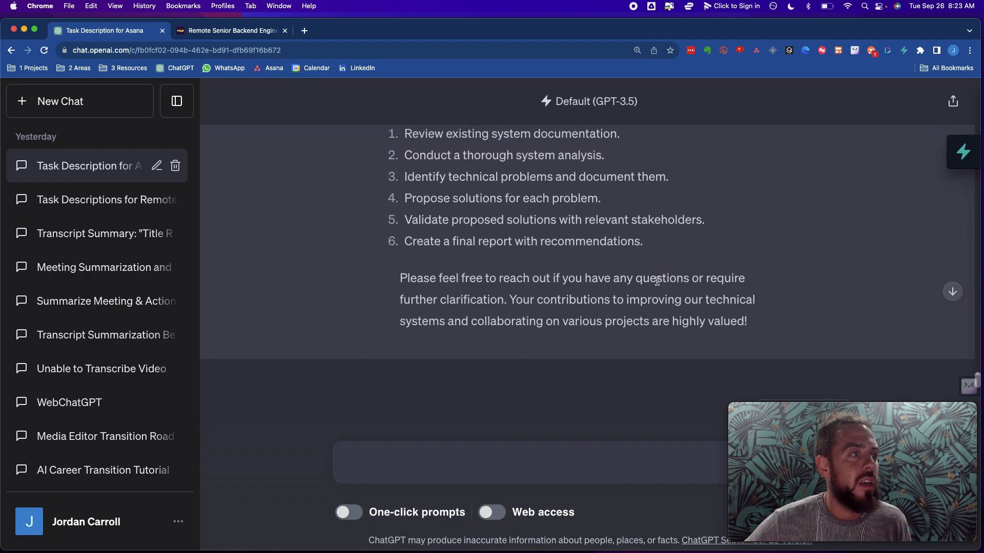
{"action": "scroll", "scroll_direction": "up", "scroll_amount": 3}
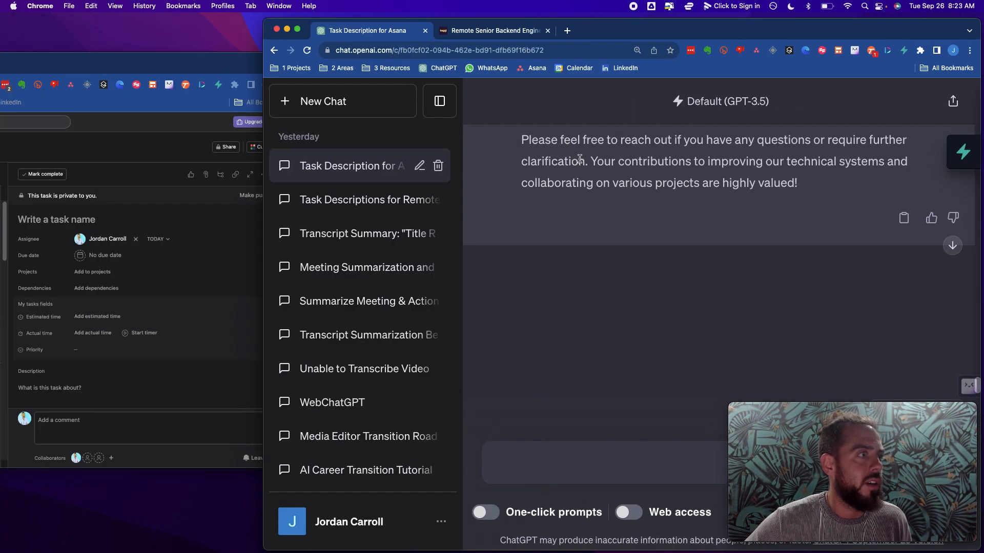
Paste ChatGPT's reply, from title and task lines onward, into the Asana description
{"action": "scroll", "scroll_direction": "up", "scroll_amount": 3}
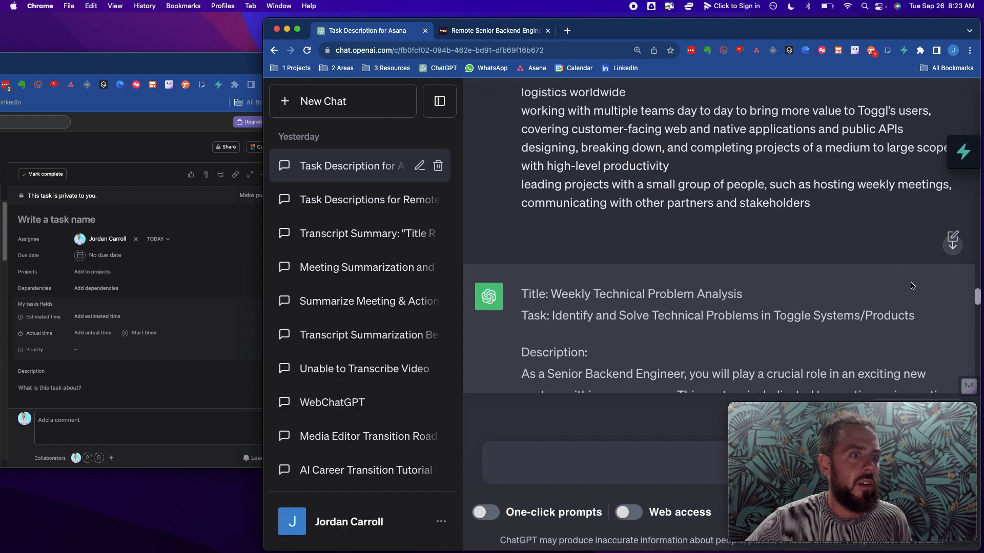
{"action": "mouse_move", "coordinate": [283, 41]}
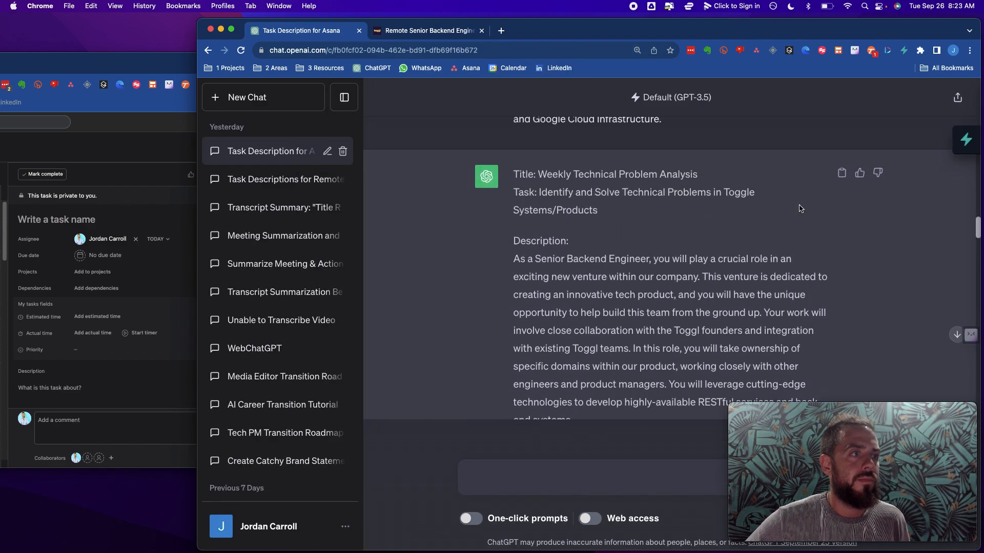
{"action": "scroll", "scroll_direction": "up", "scroll_amount": 3}
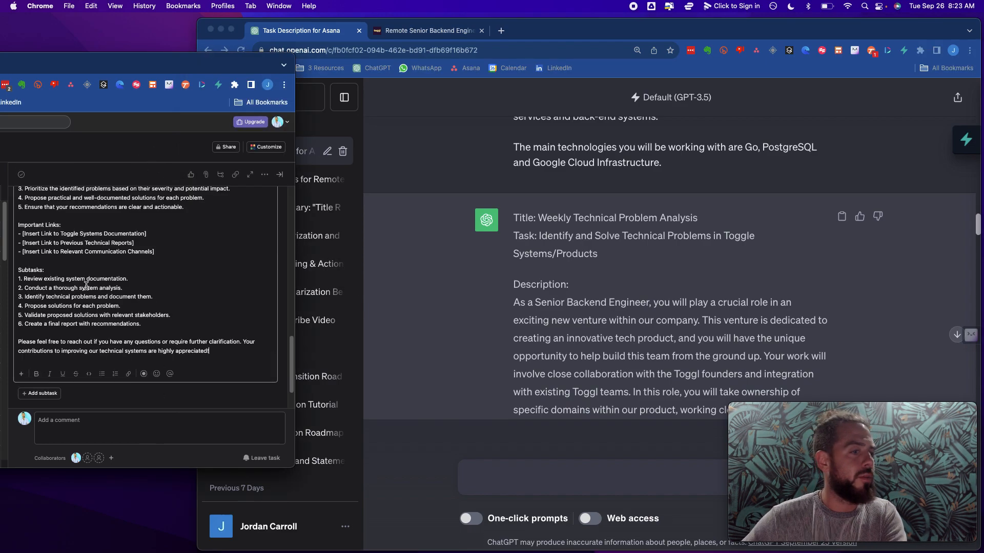
{"action": "scroll", "scroll_direction": "up", "scroll_amount": 3}
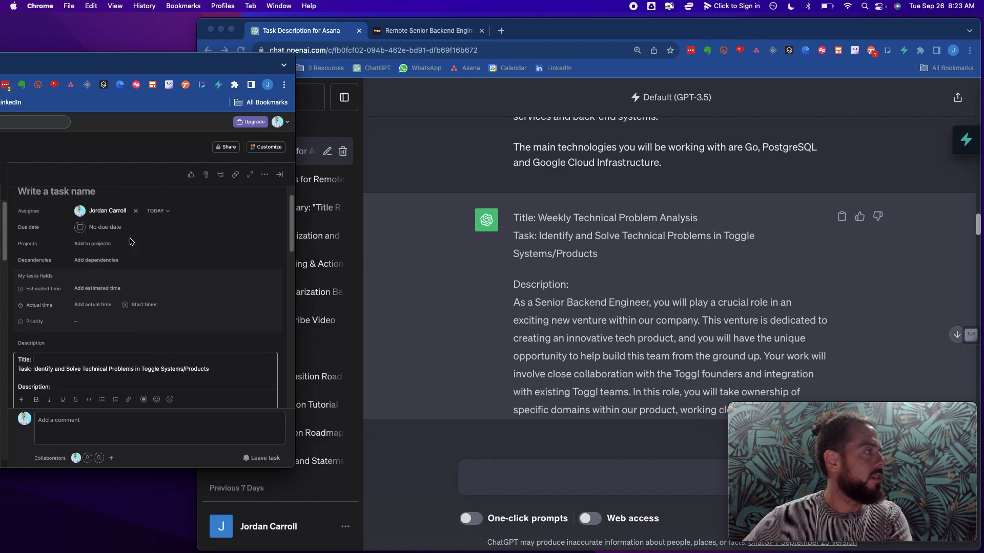
Name the task 'Weekly Technical Problem Analysis' and remove the Title and Task lines
{"action": "type", "text": "Weekly Technical Problem Analysis"}
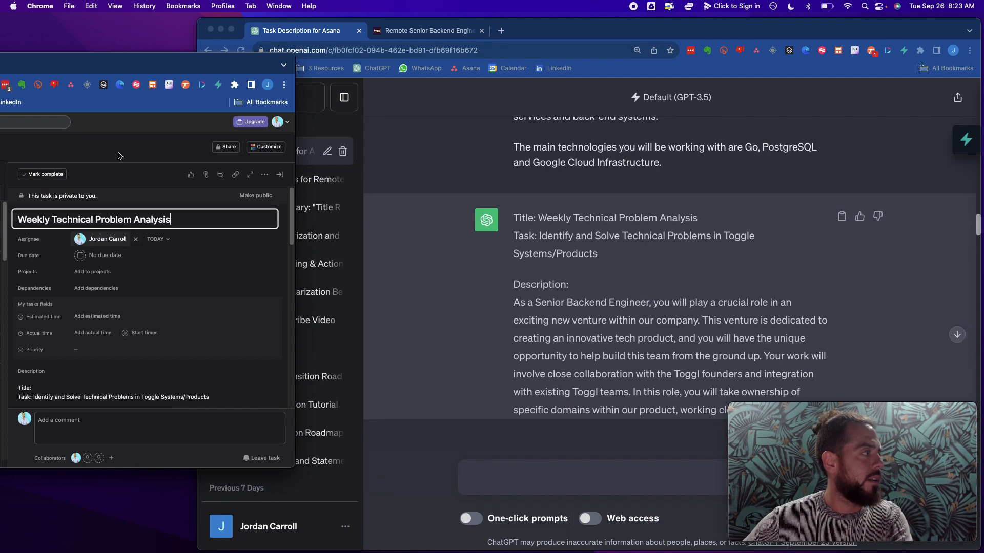
{"action": "mouse_move", "coordinate": [132, 164]}
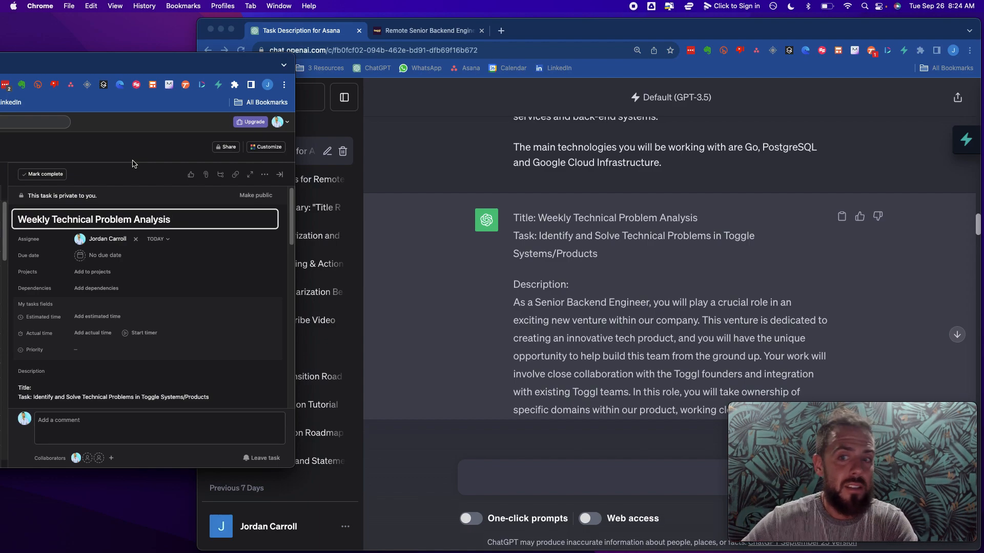
{"action": "mouse_move", "coordinate": [28, 208]}
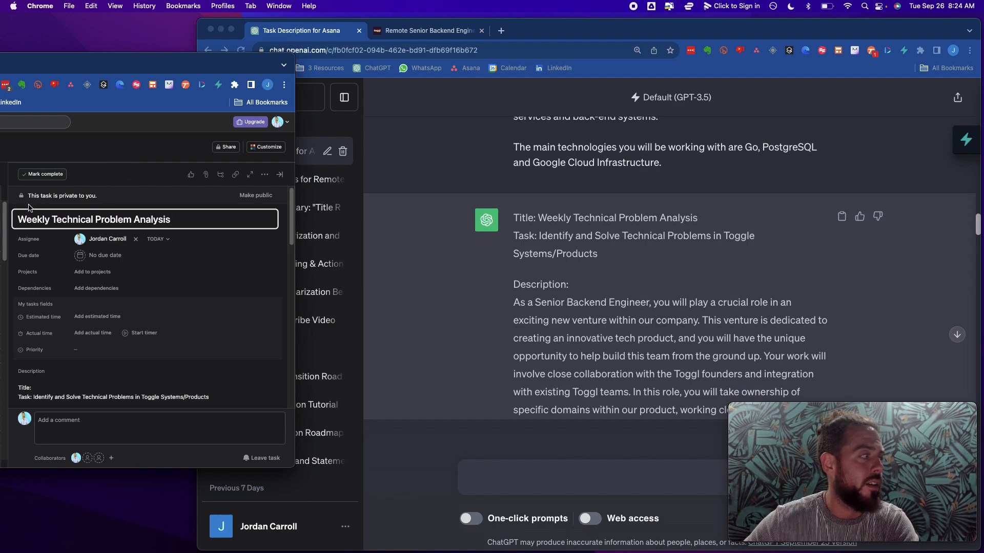
{"action": "scroll", "scroll_direction": "down", "scroll_amount": 3}
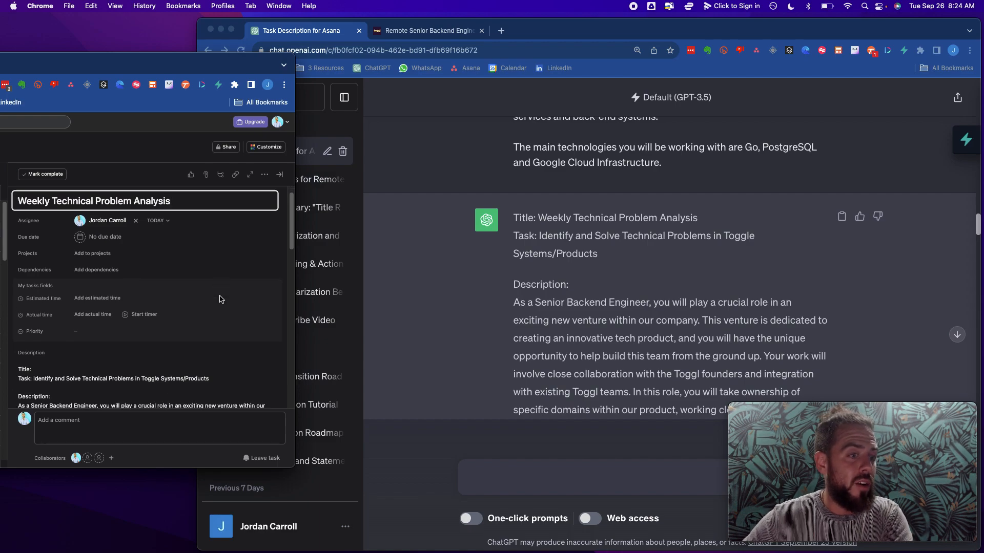
{"action": "scroll", "scroll_direction": "down", "scroll_amount": 3}
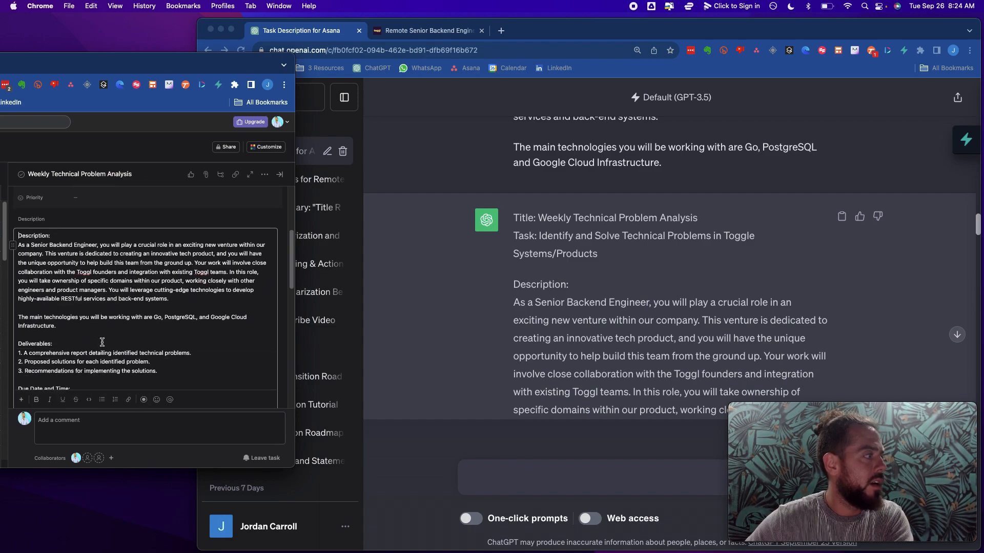
Cut the numbered Subtasks list and paste it as six subtasks, documentation review to final report
{"action": "scroll", "scroll_direction": "down", "scroll_amount": 3}
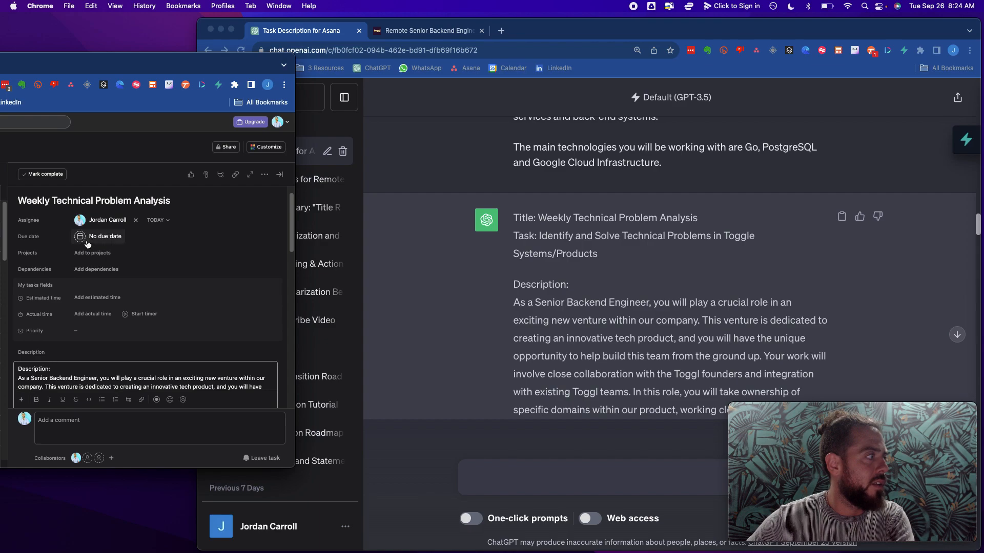
{"action": "scroll", "scroll_direction": "down", "scroll_amount": 3}
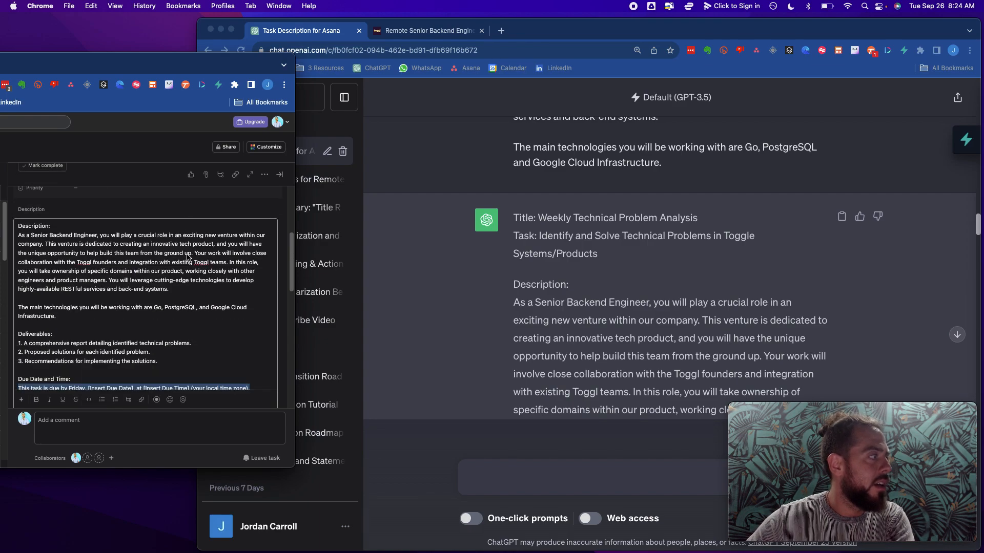
{"action": "scroll", "scroll_direction": "down", "scroll_amount": 3}
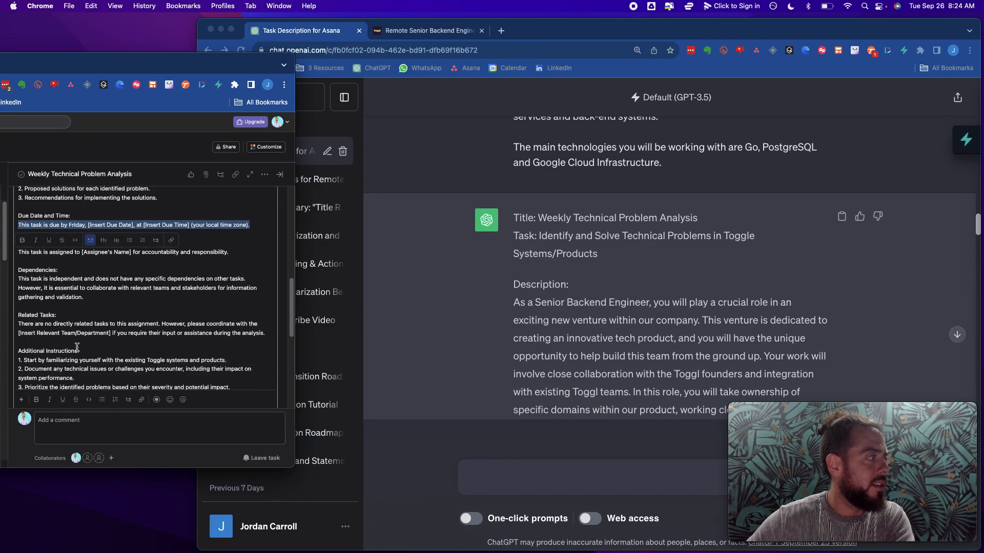
{"action": "scroll", "scroll_direction": "down", "scroll_amount": 3}
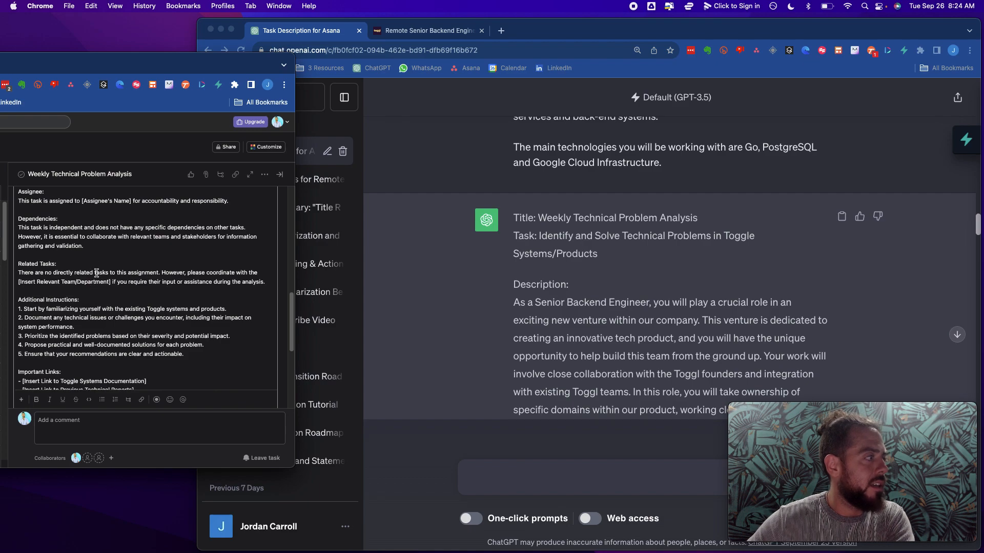
{"action": "scroll", "scroll_direction": "down", "scroll_amount": 3}
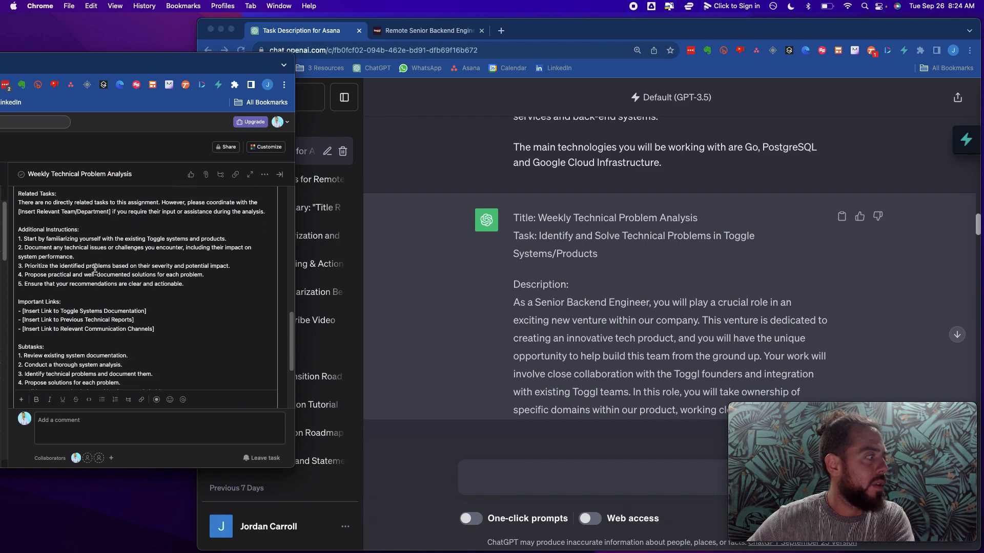
{"action": "scroll", "scroll_direction": "down", "scroll_amount": 3}
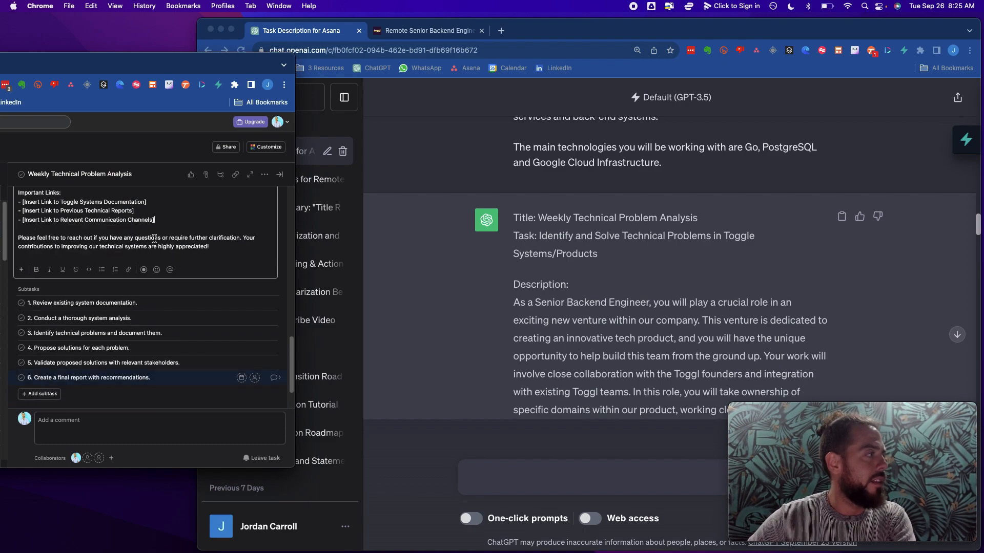
{"action": "scroll", "scroll_direction": "up", "scroll_amount": 3}
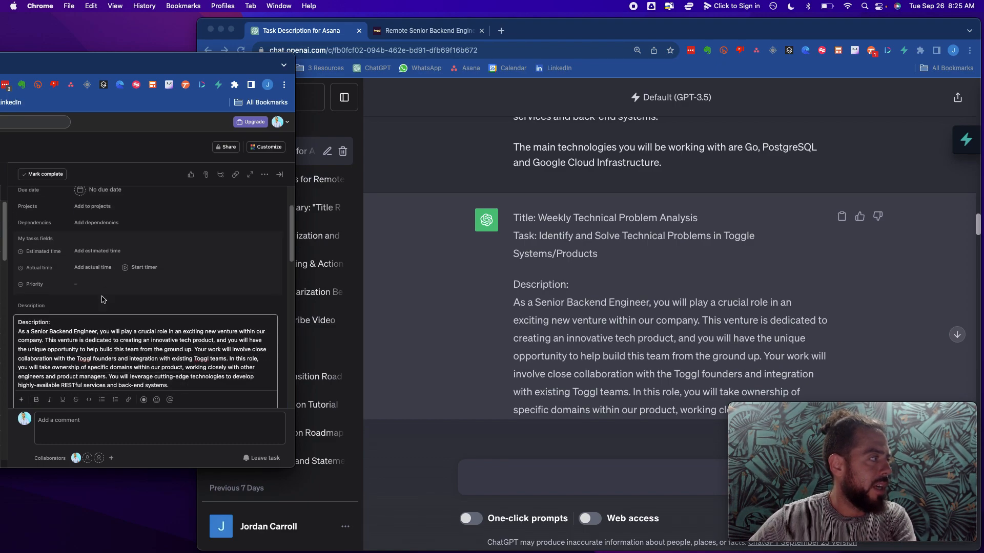
{"action": "scroll", "scroll_direction": "down", "scroll_amount": 3}
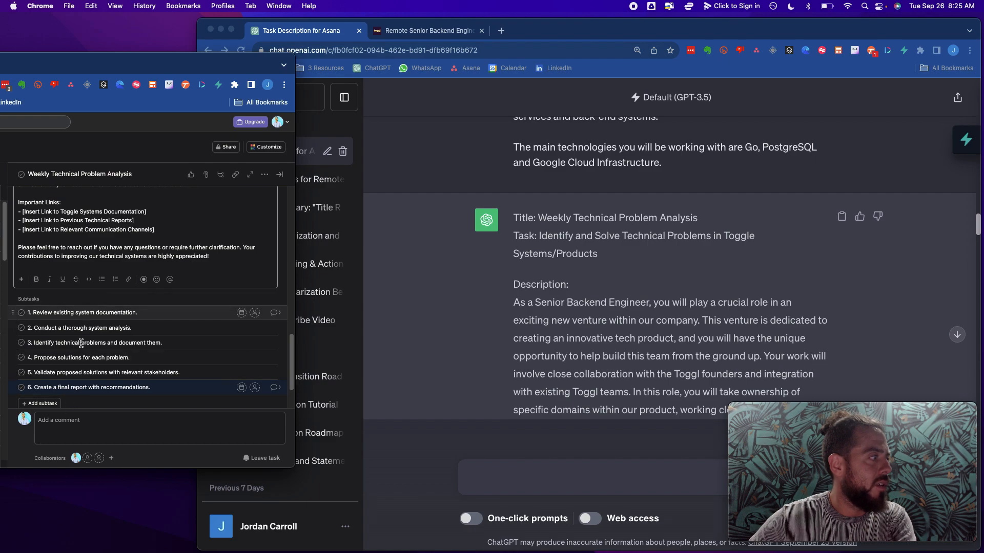
{"action": "mouse_move", "coordinate": [275, 313]}
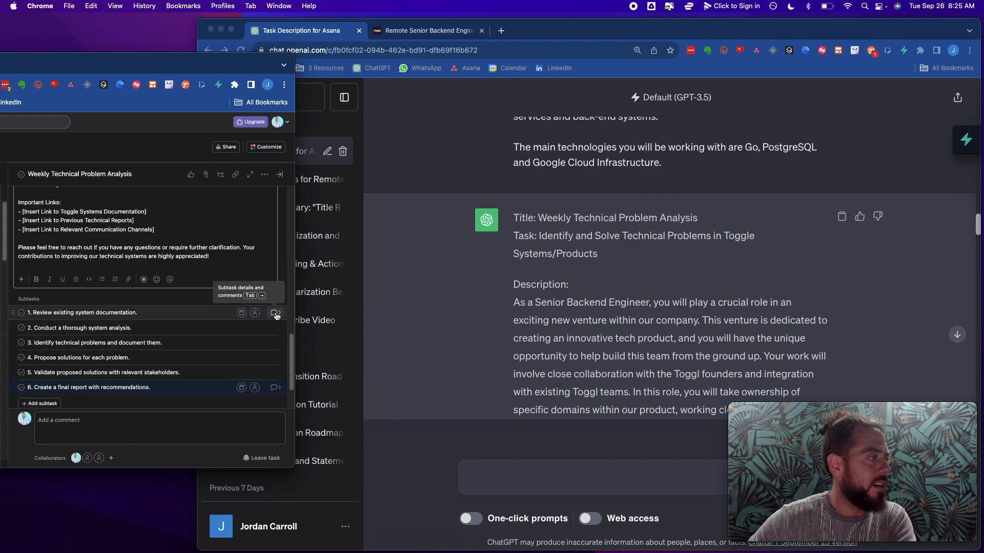
{"action": "mouse_move", "coordinate": [262, 344]}
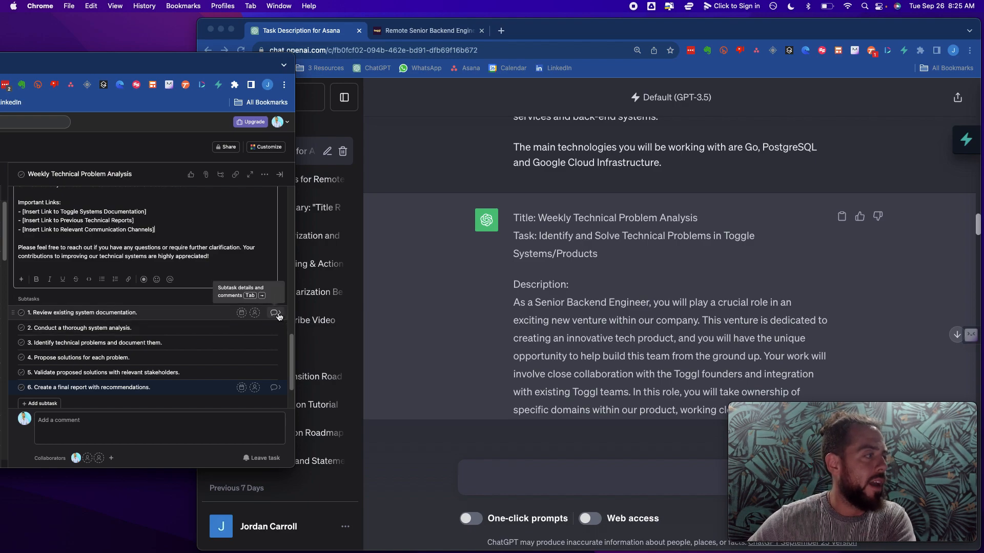
Open the first subtask's details, then return to Weekly Technical Problem Analysis
{"action": "left_click", "coordinate": [274, 313]}
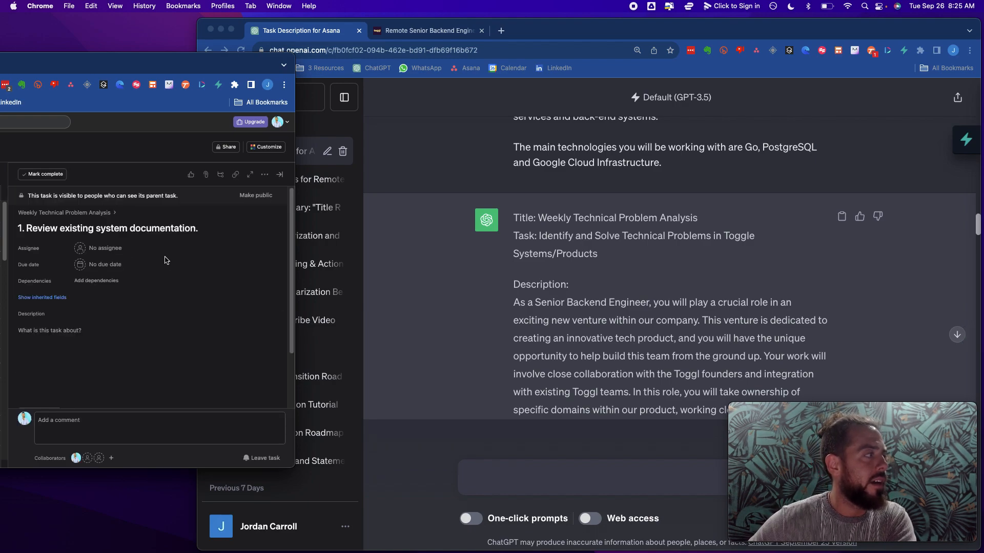
{"action": "mouse_move", "coordinate": [63, 212]}
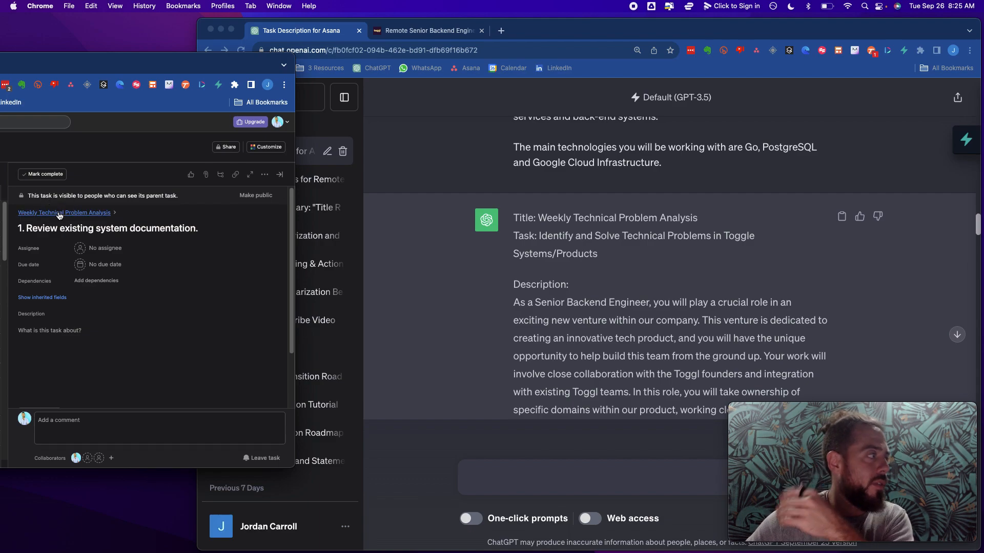
{"action": "left_click", "coordinate": [64, 212]}
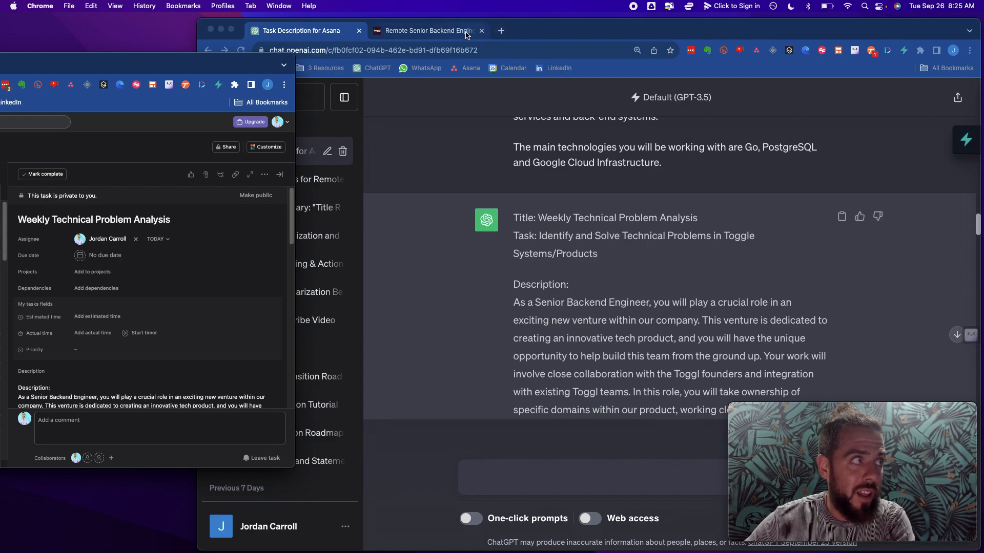
{"action": "mouse_move", "coordinate": [549, 282]}
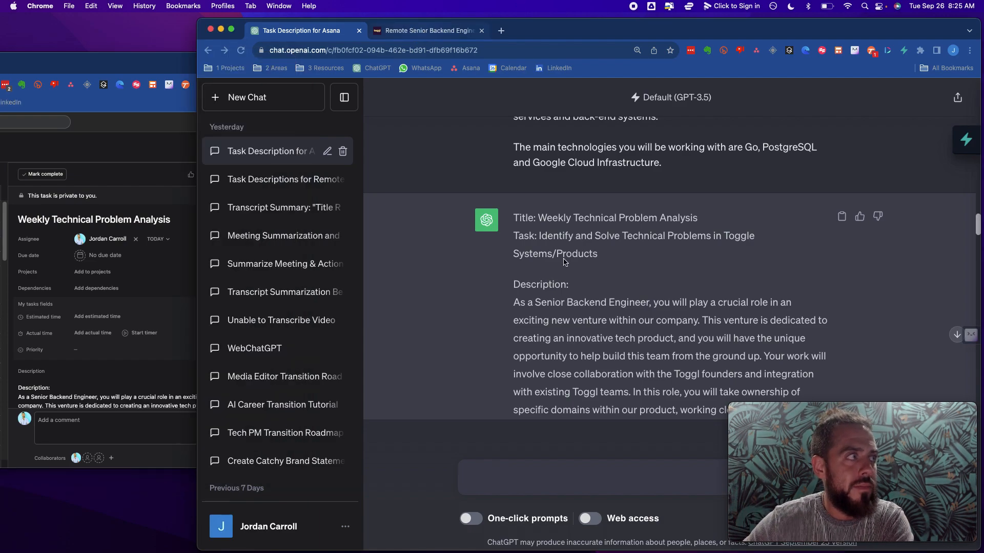
Switch to the Toggl listing showing the highlighted technical-problems responsibility
{"action": "left_click", "coordinate": [427, 30]}
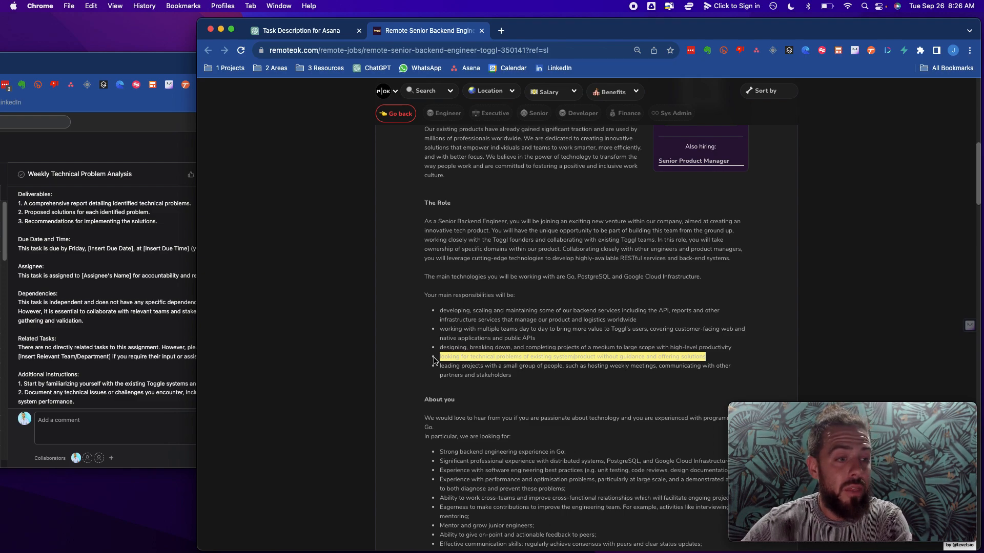
{"action": "mouse_move", "coordinate": [274, 289]}
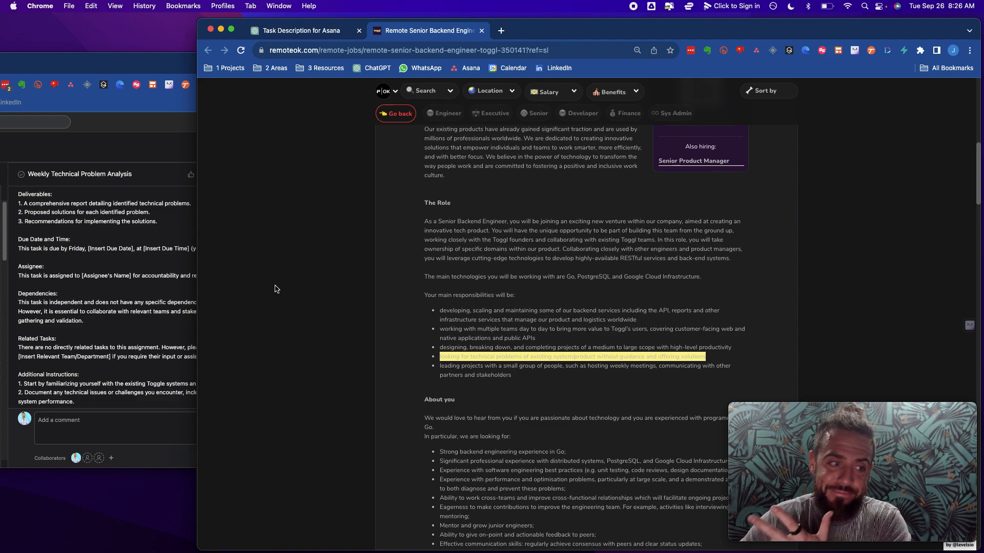
{"action": "mouse_move", "coordinate": [282, 286]}
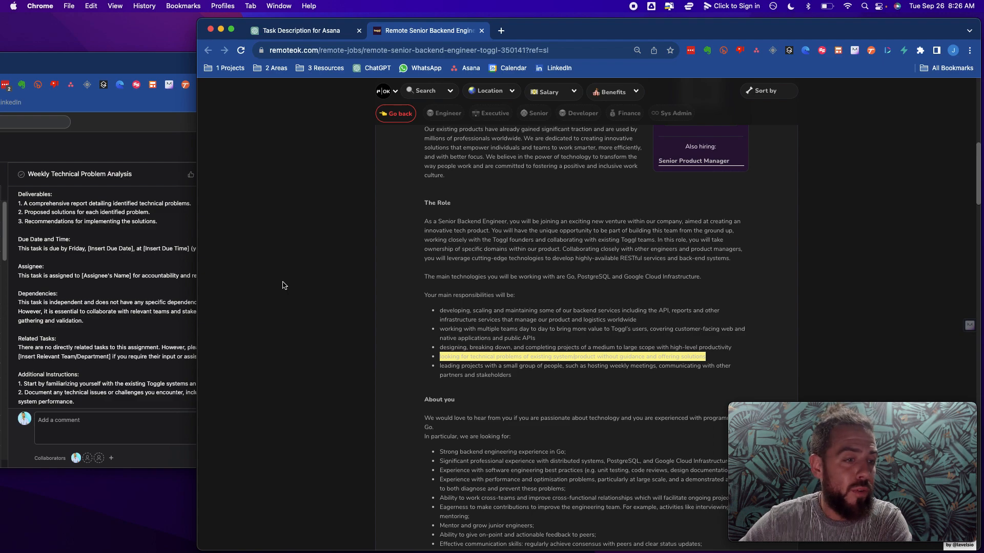
{"action": "mouse_move", "coordinate": [956, 368]}
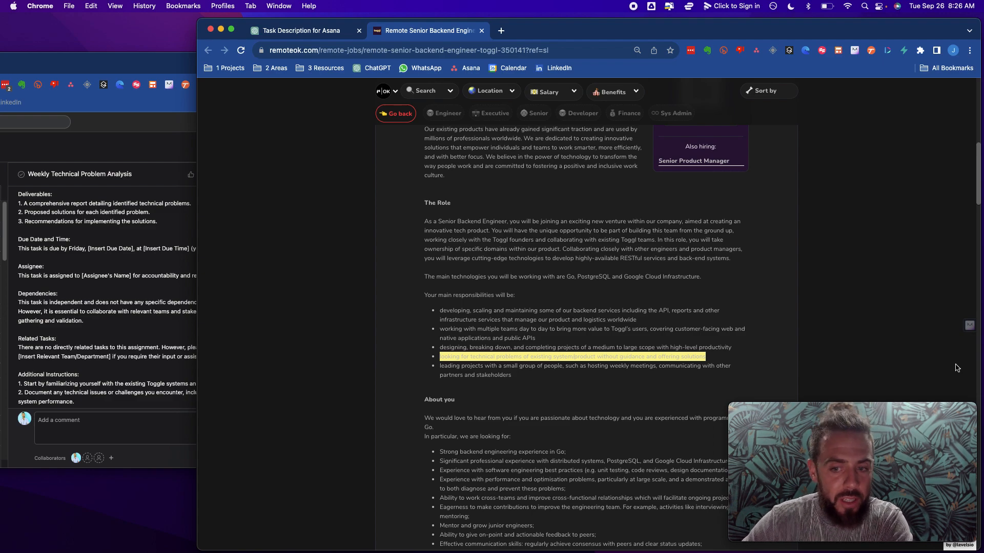